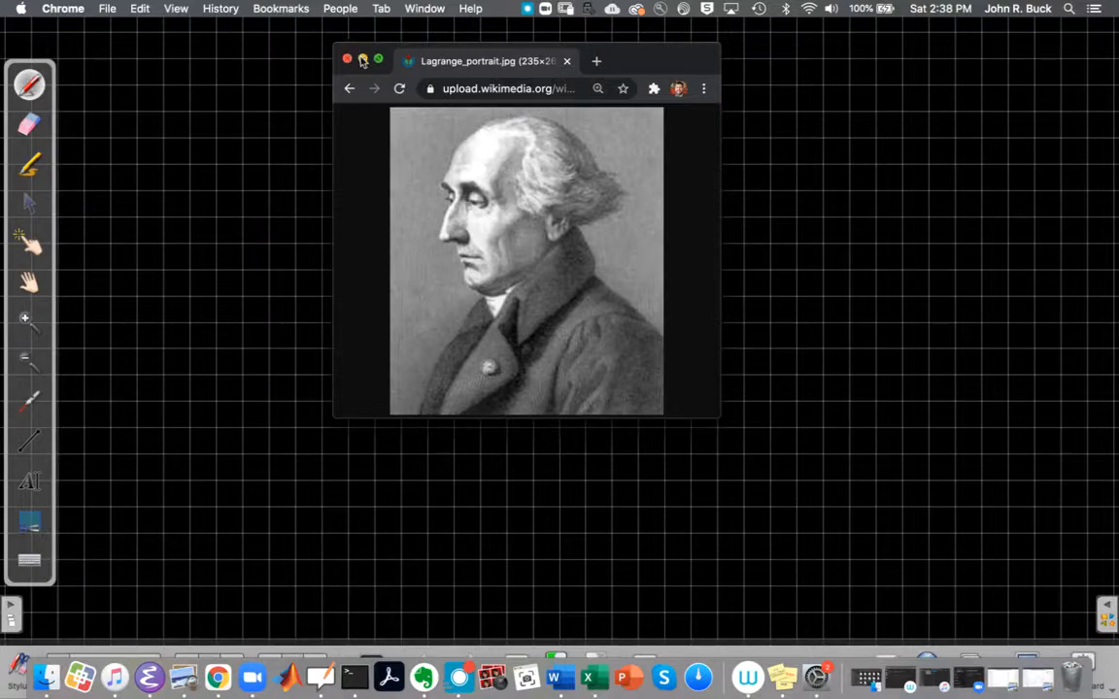
Step: Close the Chrome window showing Lagrange_portrait.jpg to reveal the grid board
left_click(346, 60)
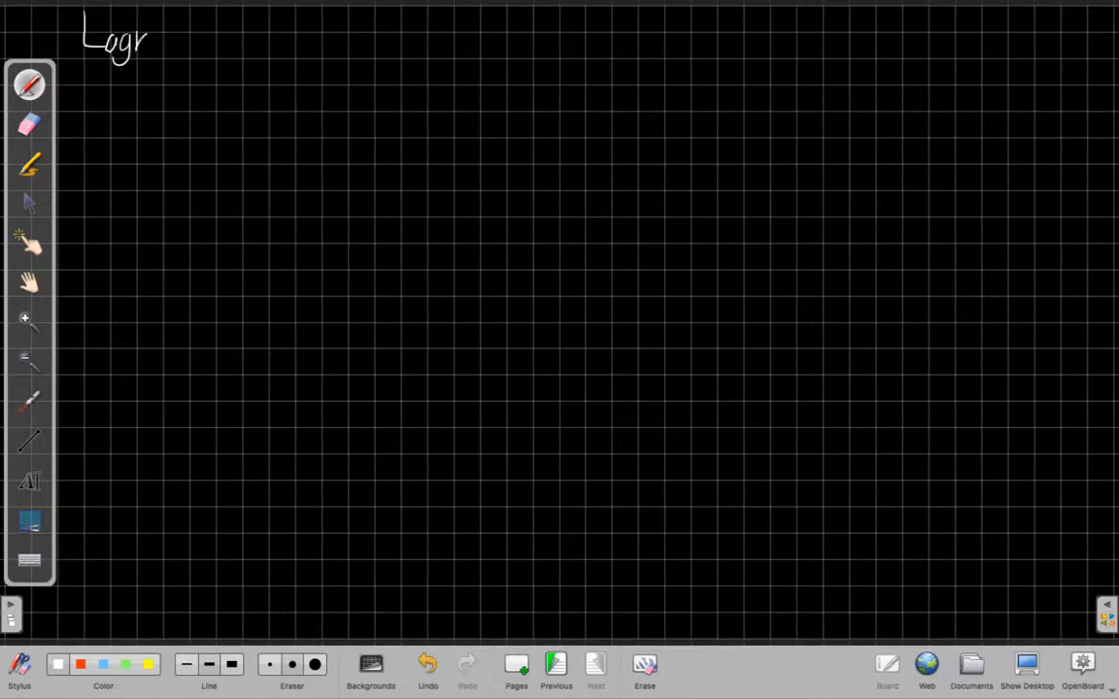
Step: Handwrite 'Lagrange Multipliers' at the top left and draw a long underline beneath it
left_click_drag(150, 44, 209, 49)
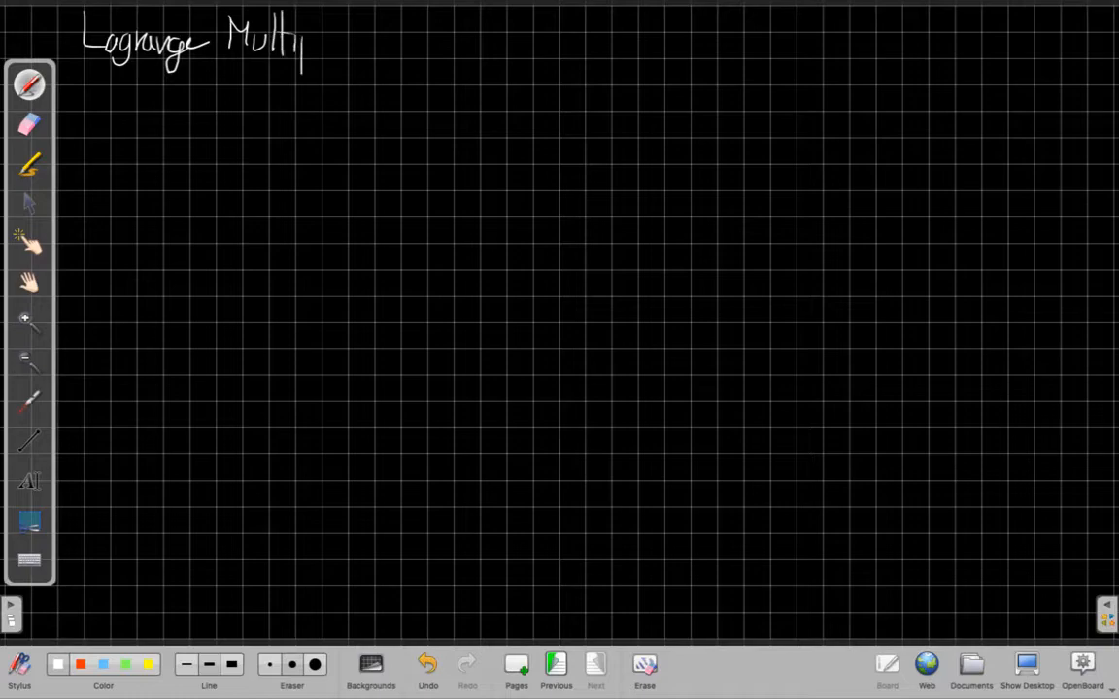
left_click_drag(301, 44, 369, 43)
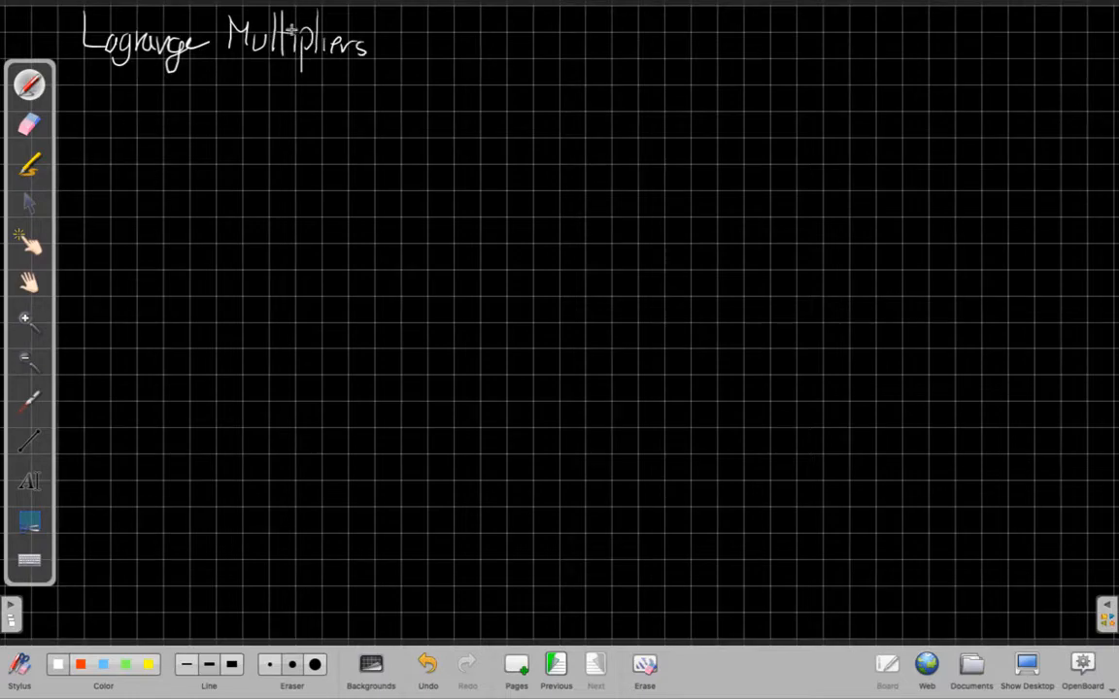
left_click_drag(87, 61, 376, 59)
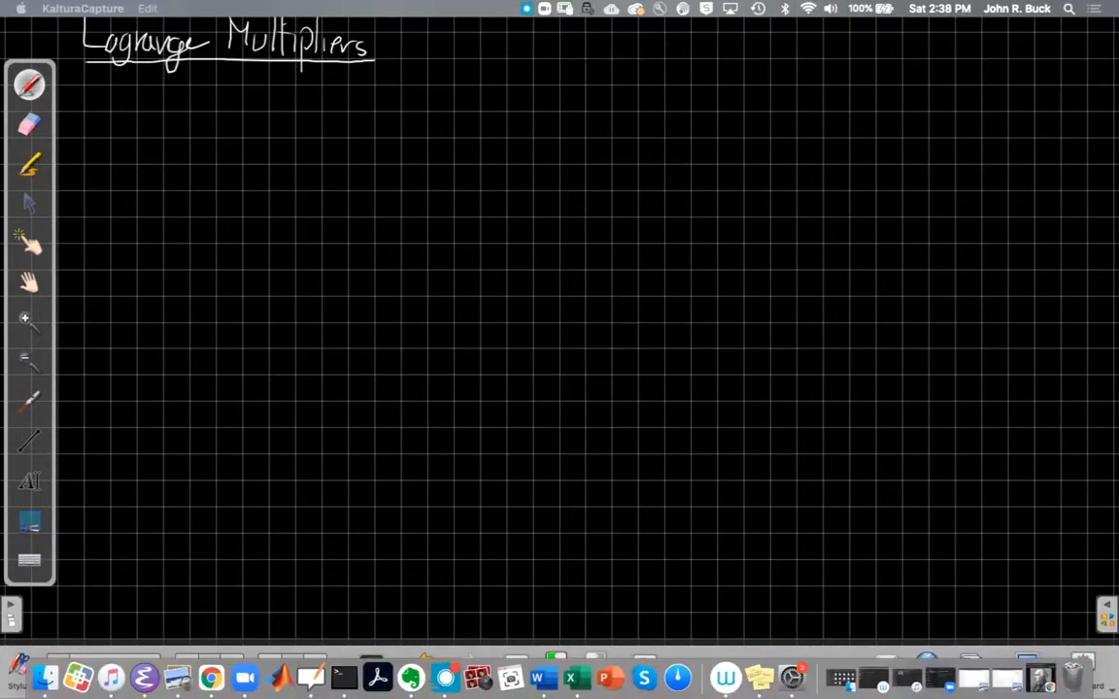
left_click_drag(126, 111, 874, 117)
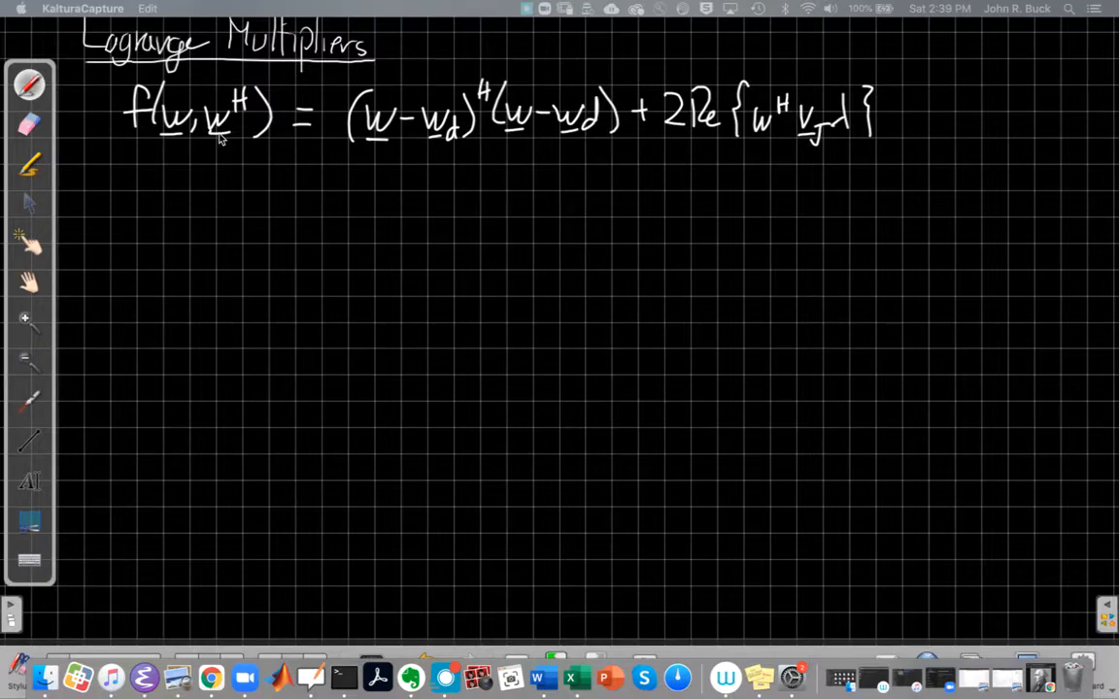
mouse_move(408, 127)
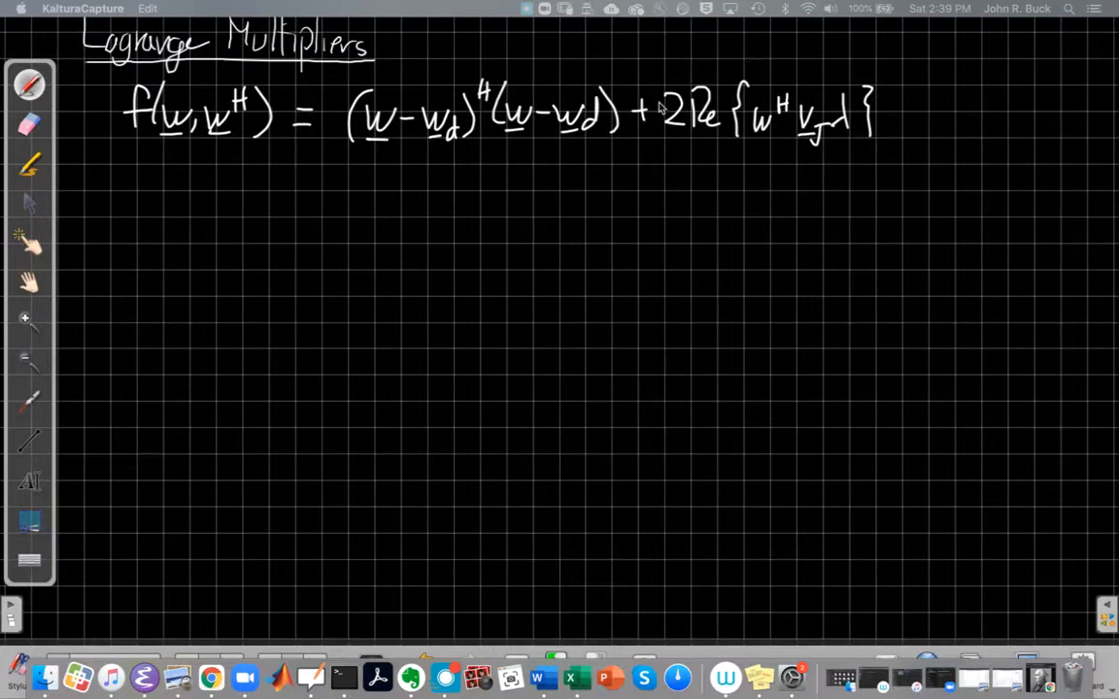
mouse_move(854, 124)
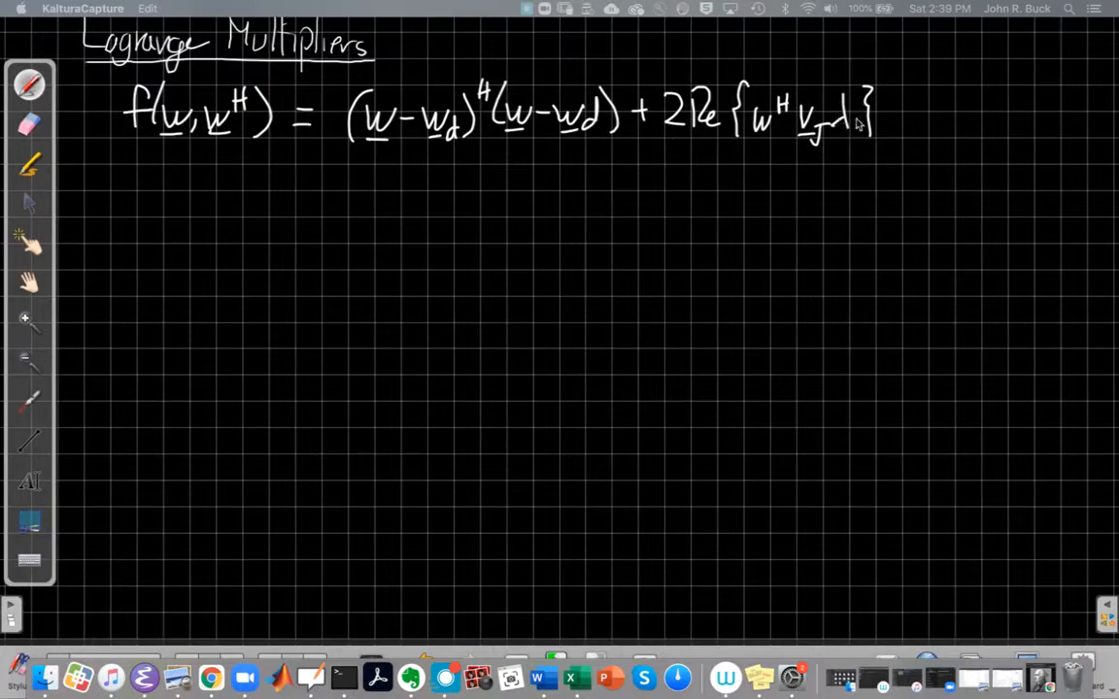
mouse_move(860, 99)
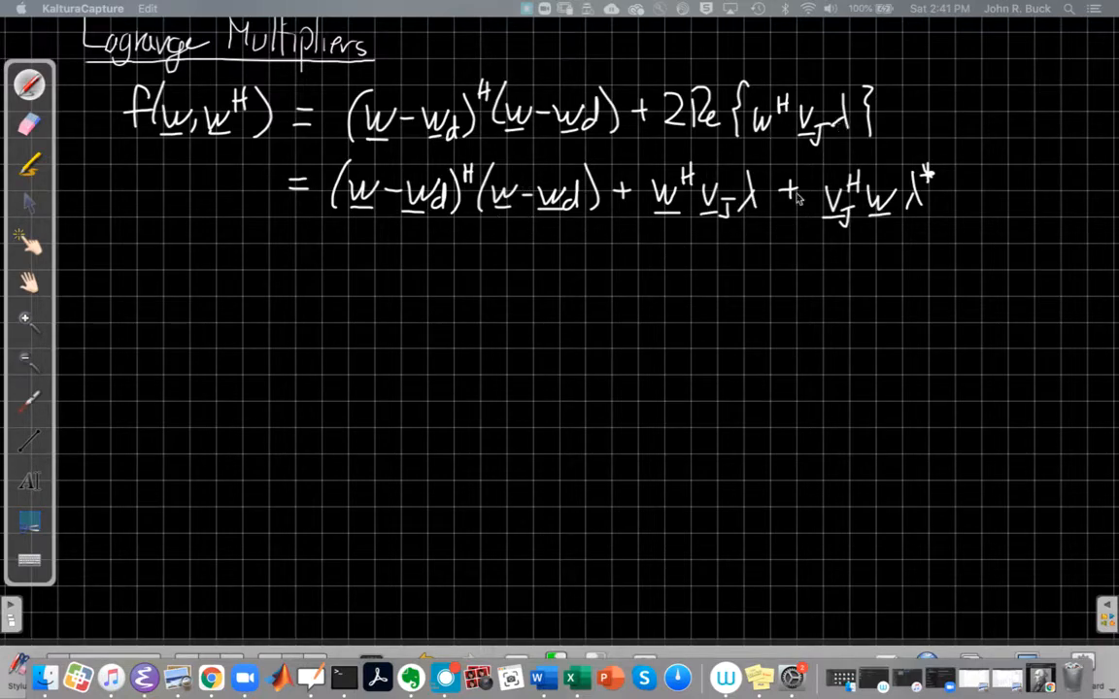
mouse_move(923, 212)
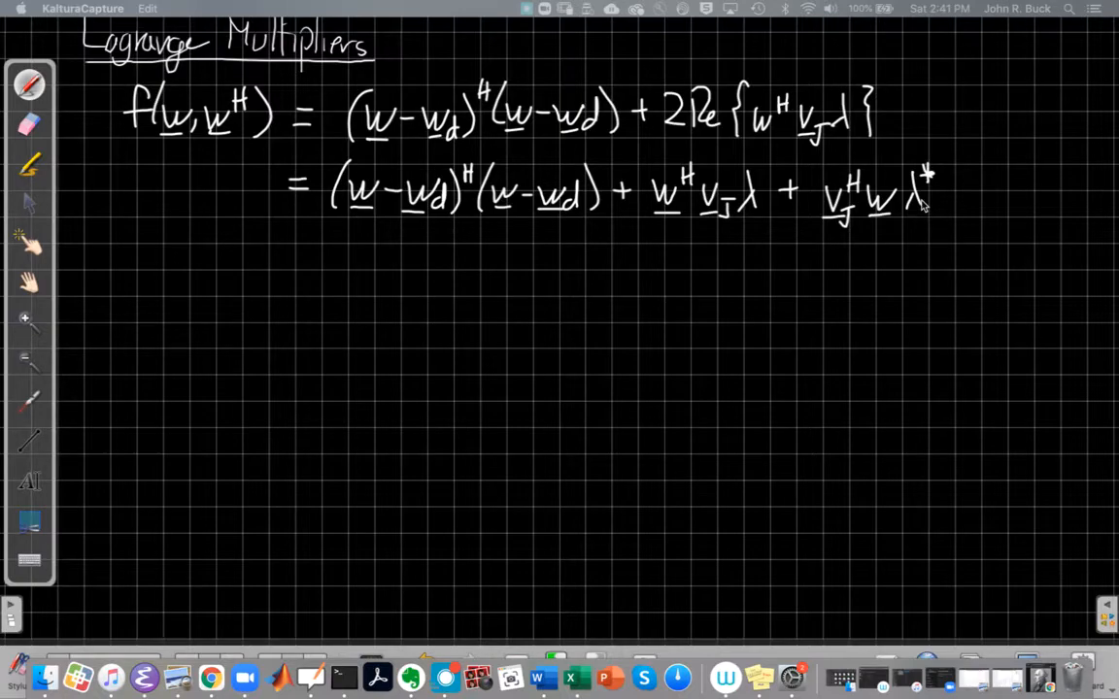
mouse_move(911, 210)
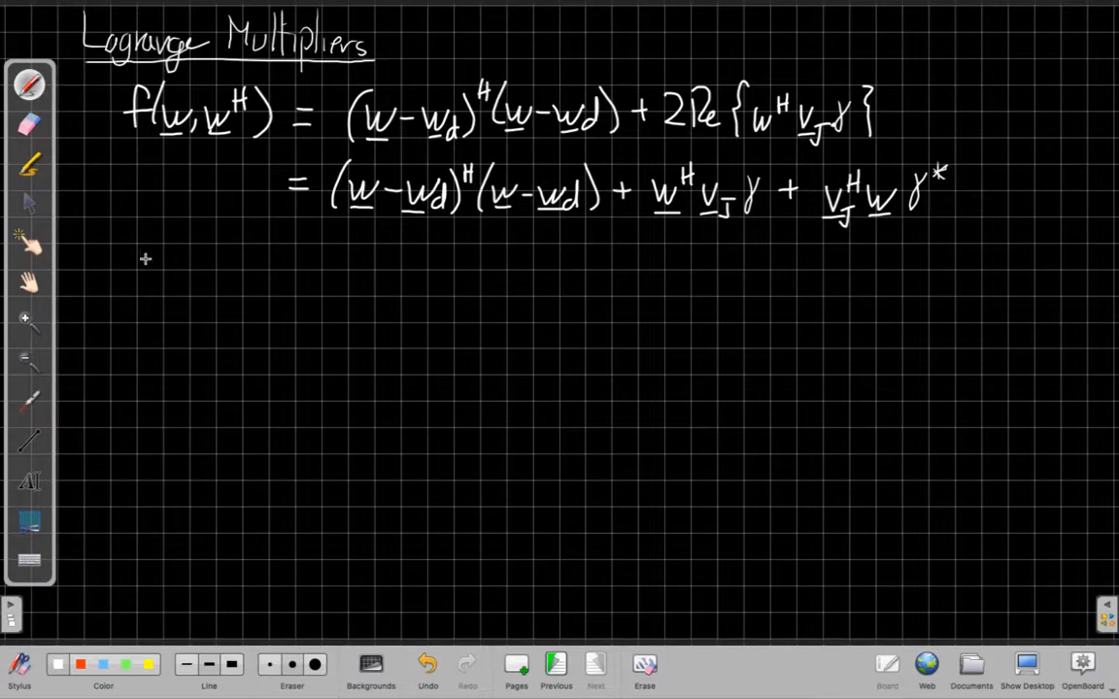
Step: Write ∇_{w^H} f = 0, then below it (w − wd) + vJ λ = 0
left_click_drag(121, 228, 112, 257)
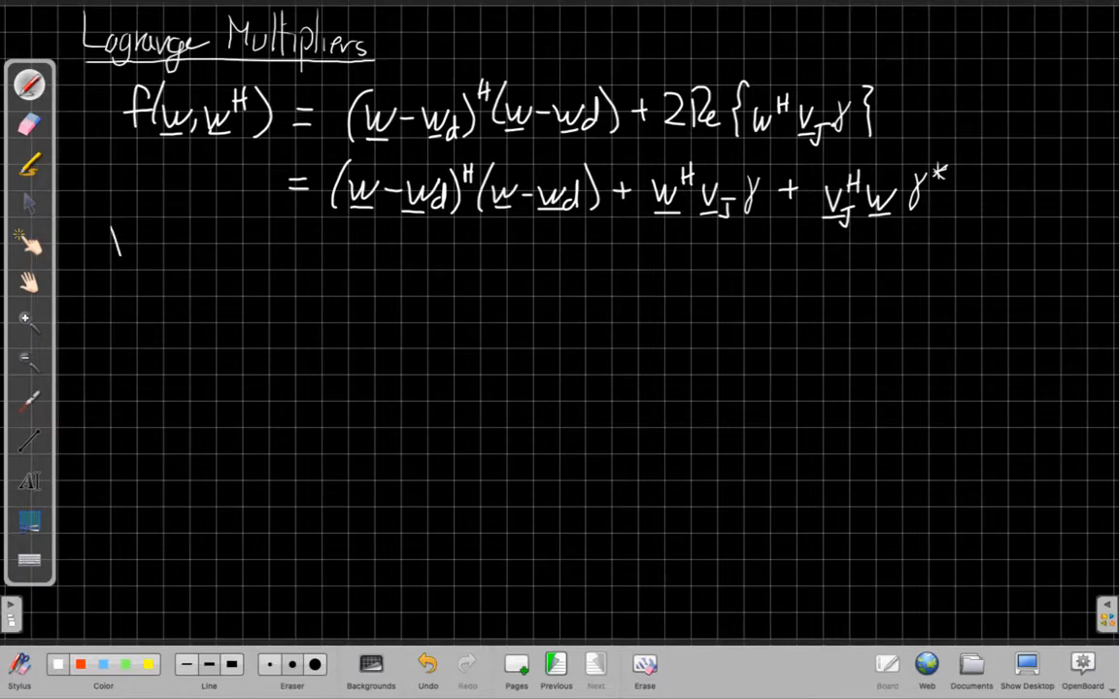
left_click_drag(114, 232, 131, 257)
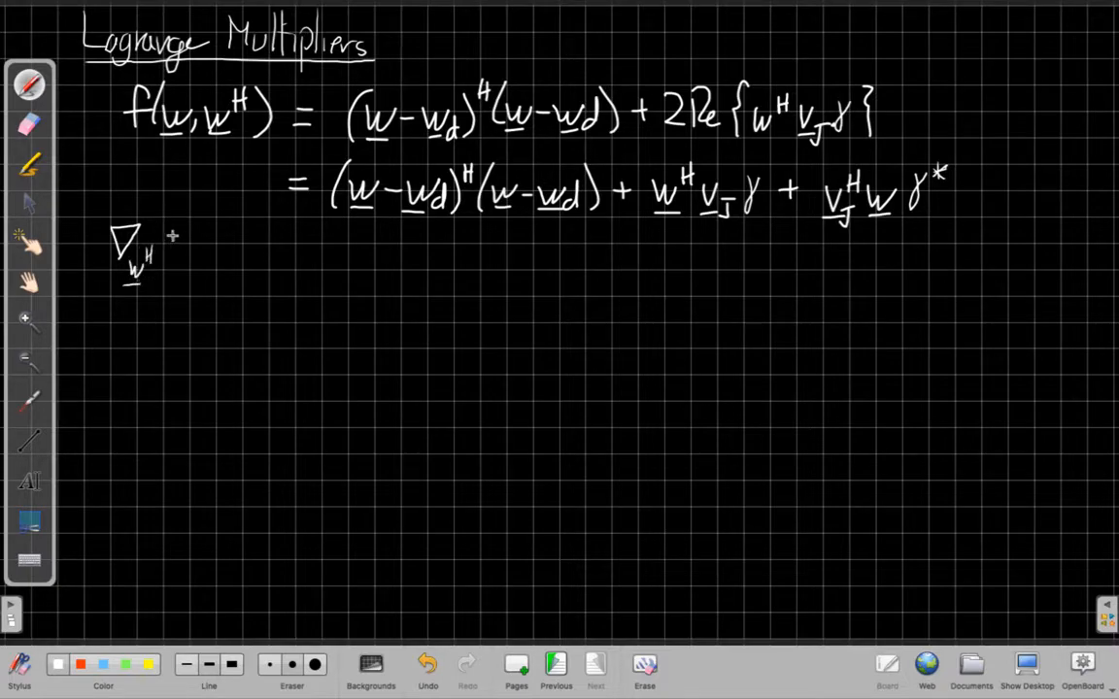
type("f = 0")
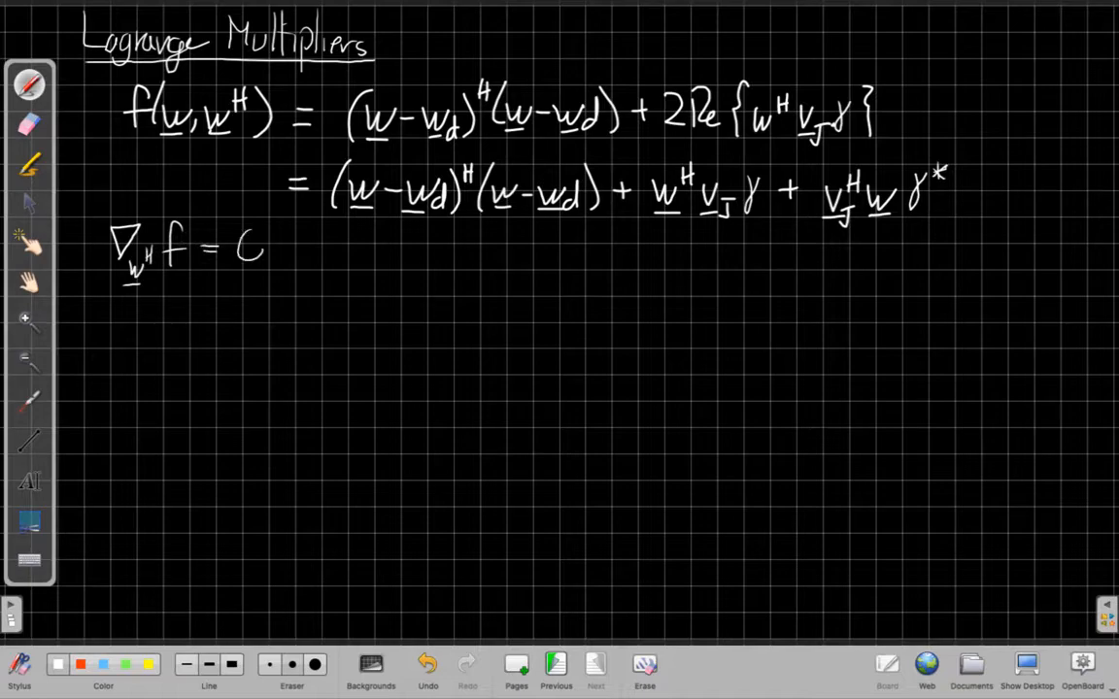
left_click(247, 246)
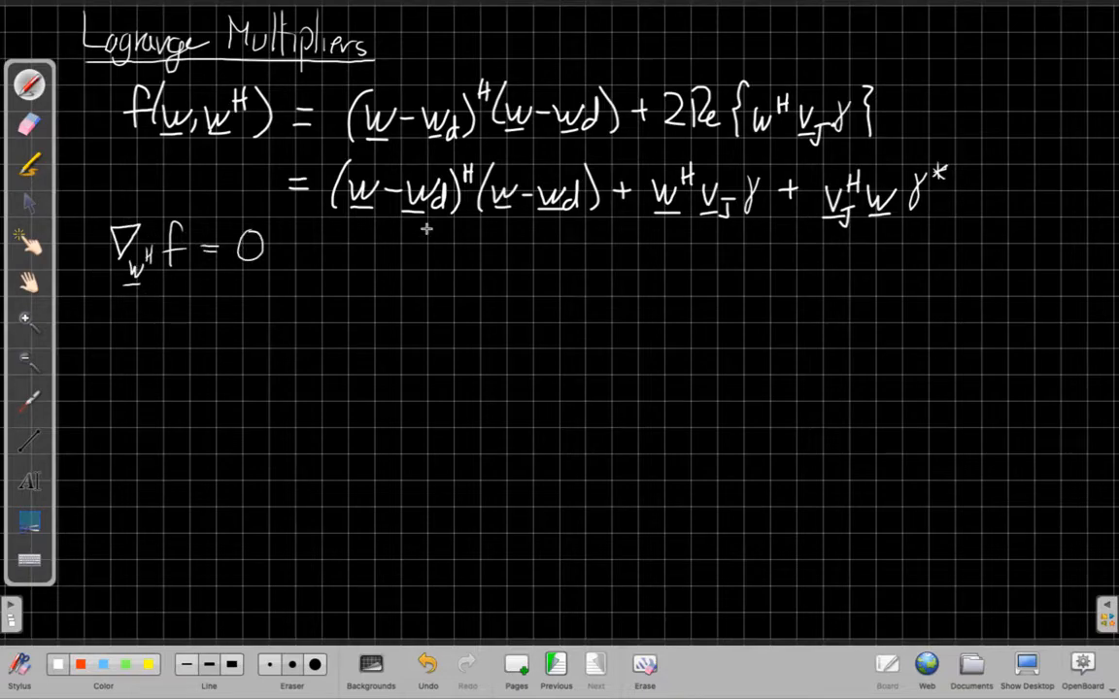
mouse_move(256, 380)
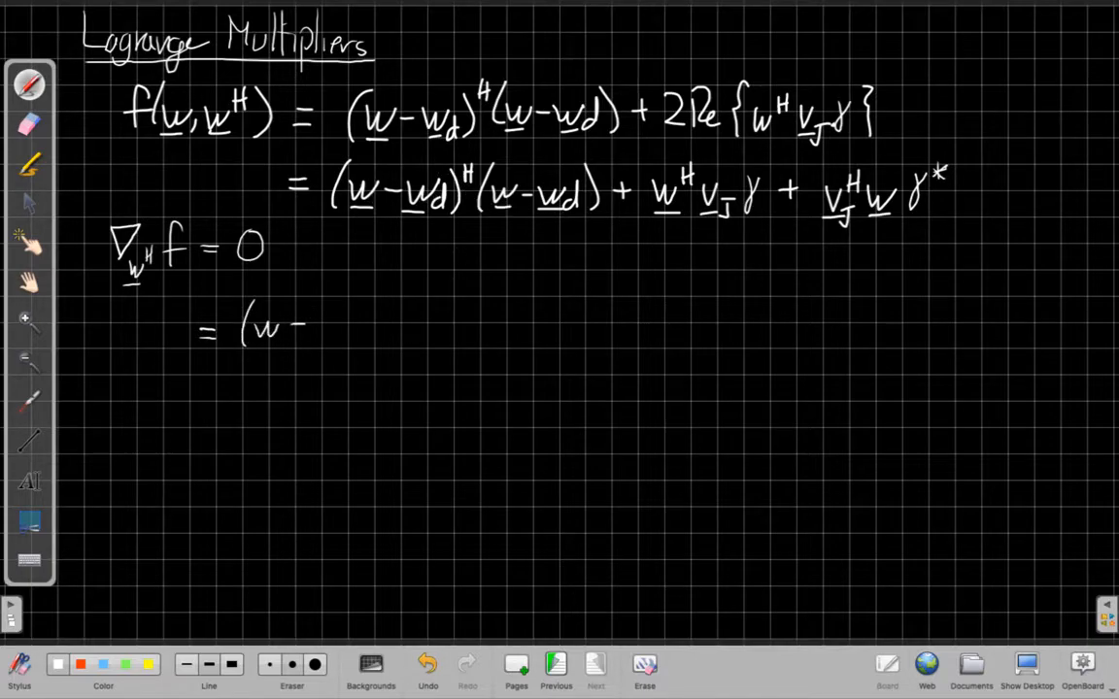
type("wd)")
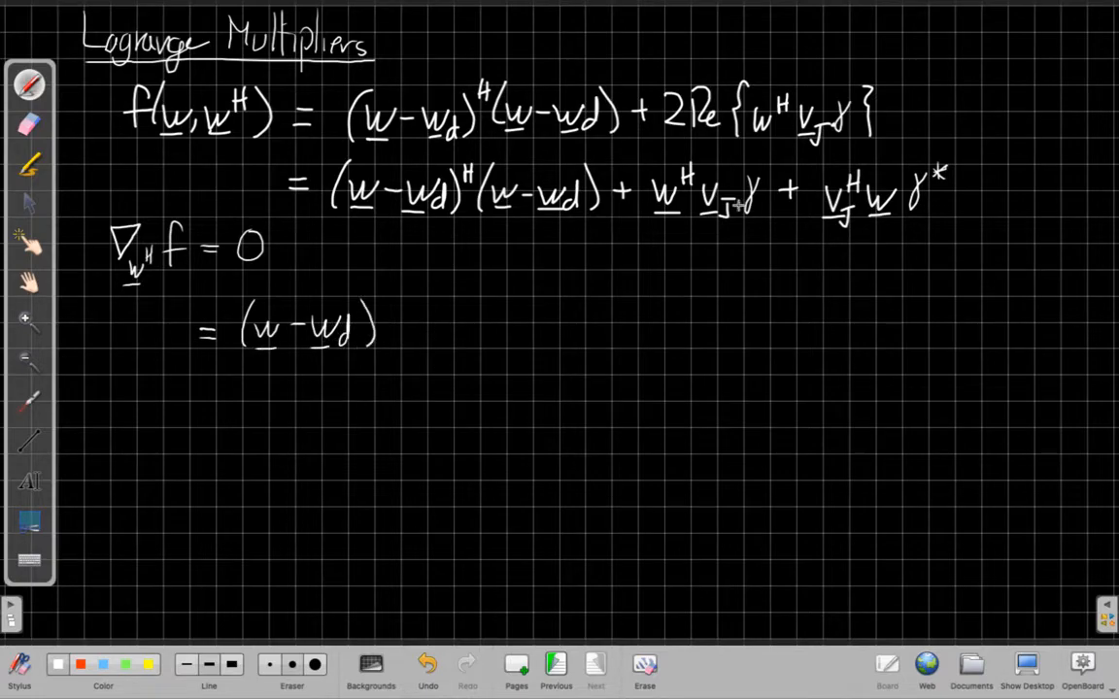
type("+ vJ λ")
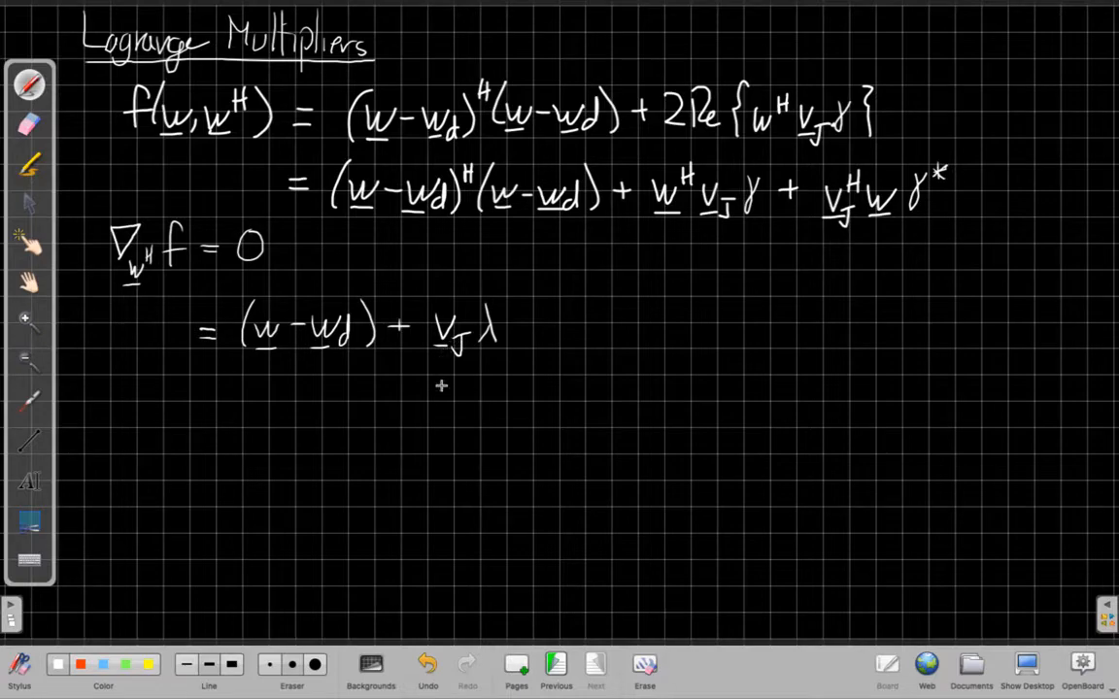
mouse_move(585, 350)
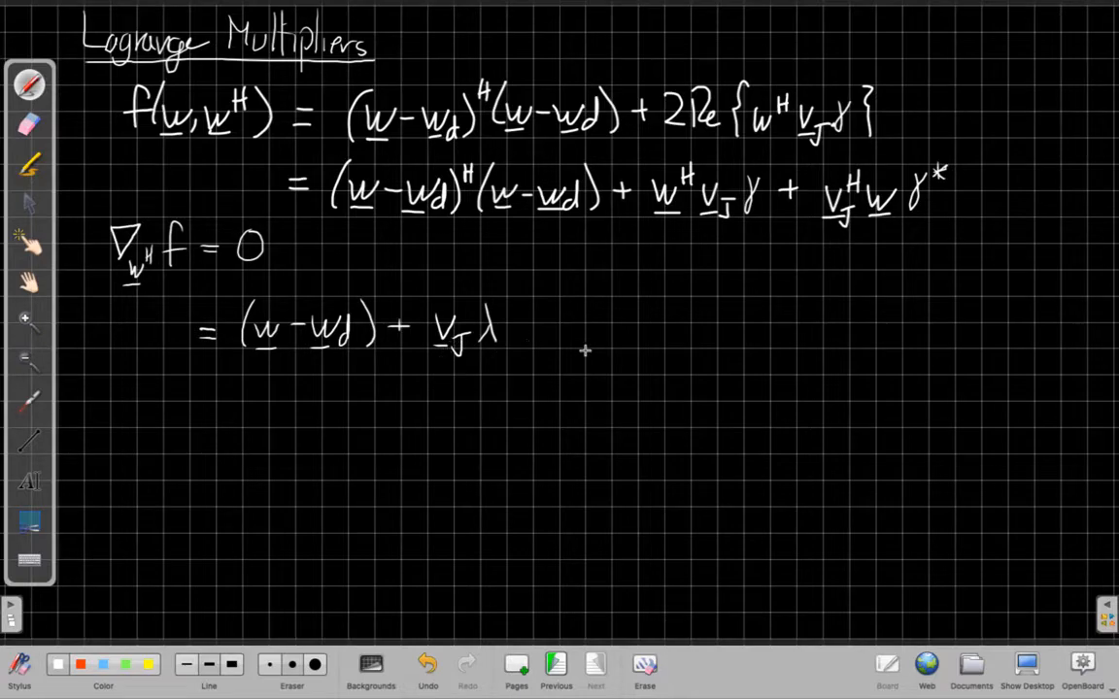
left_click_drag(509, 330, 539, 321)
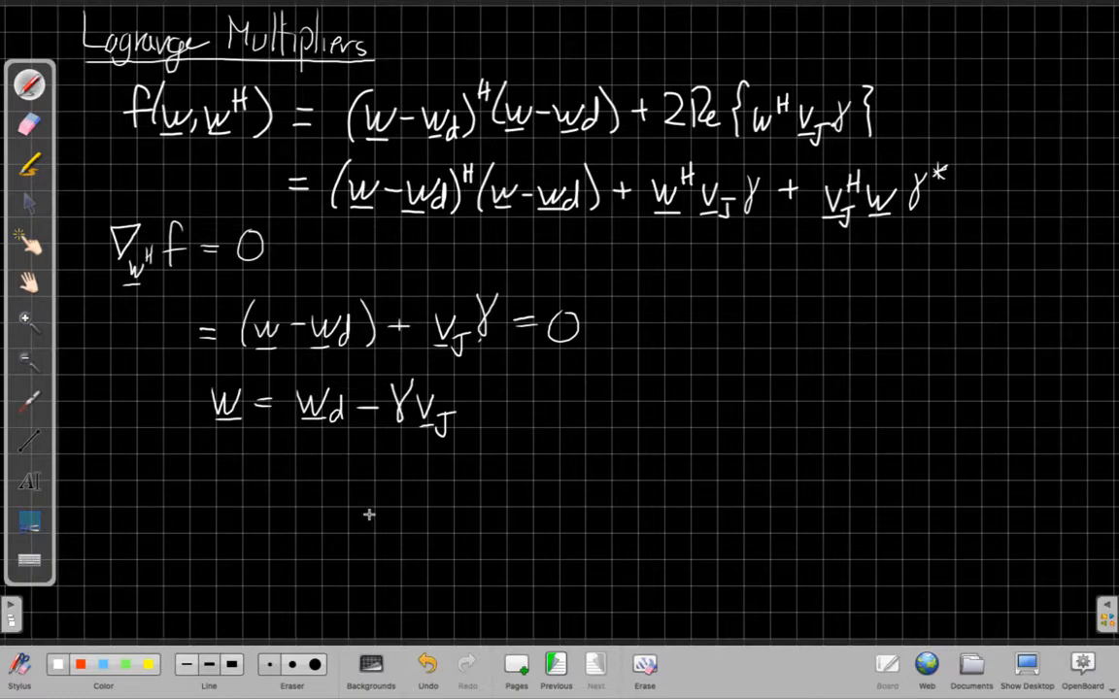
mouse_move(285, 490)
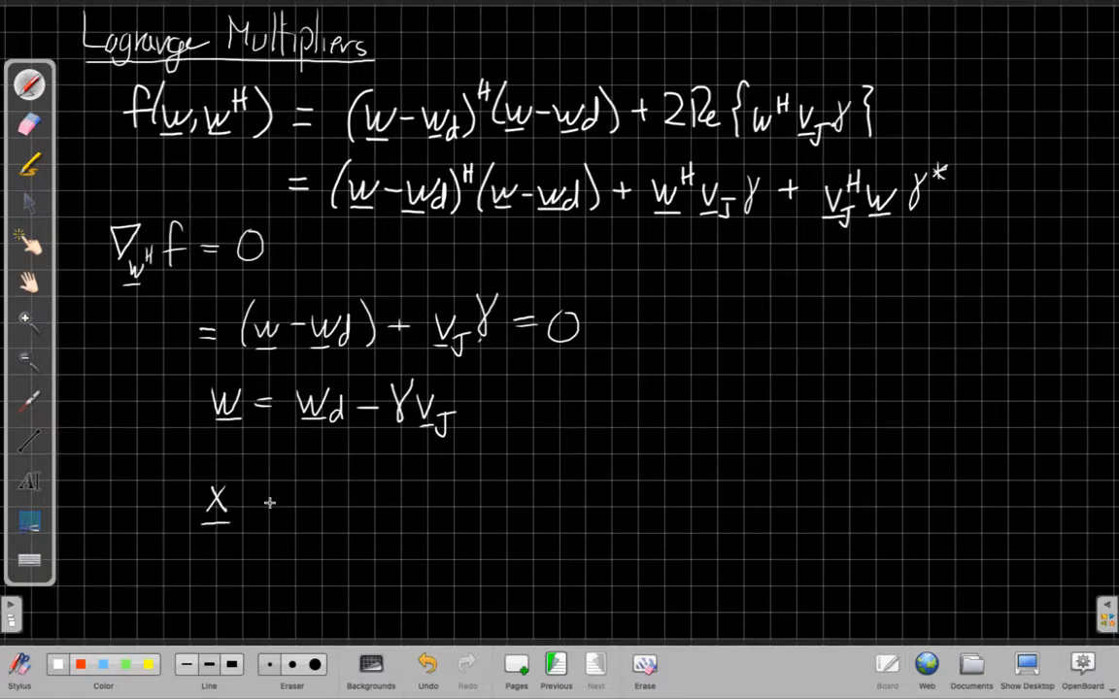
Step: Draw a block diagram with input x arrowing into a w^H box
left_click_drag(252, 498, 311, 497)
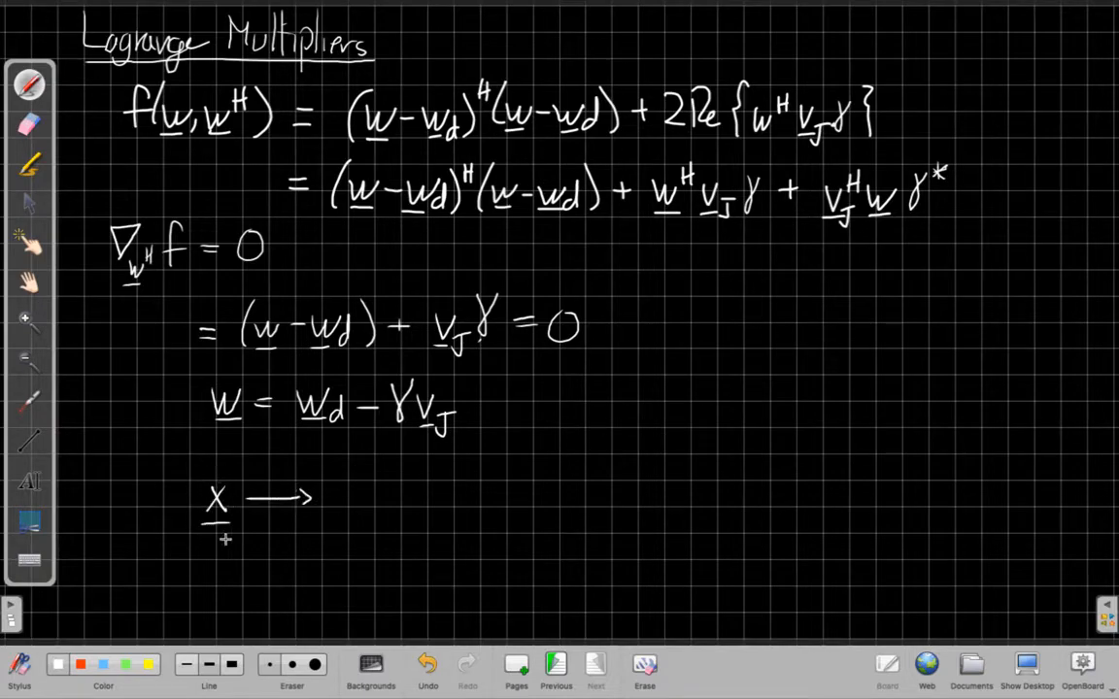
mouse_move(372, 504)
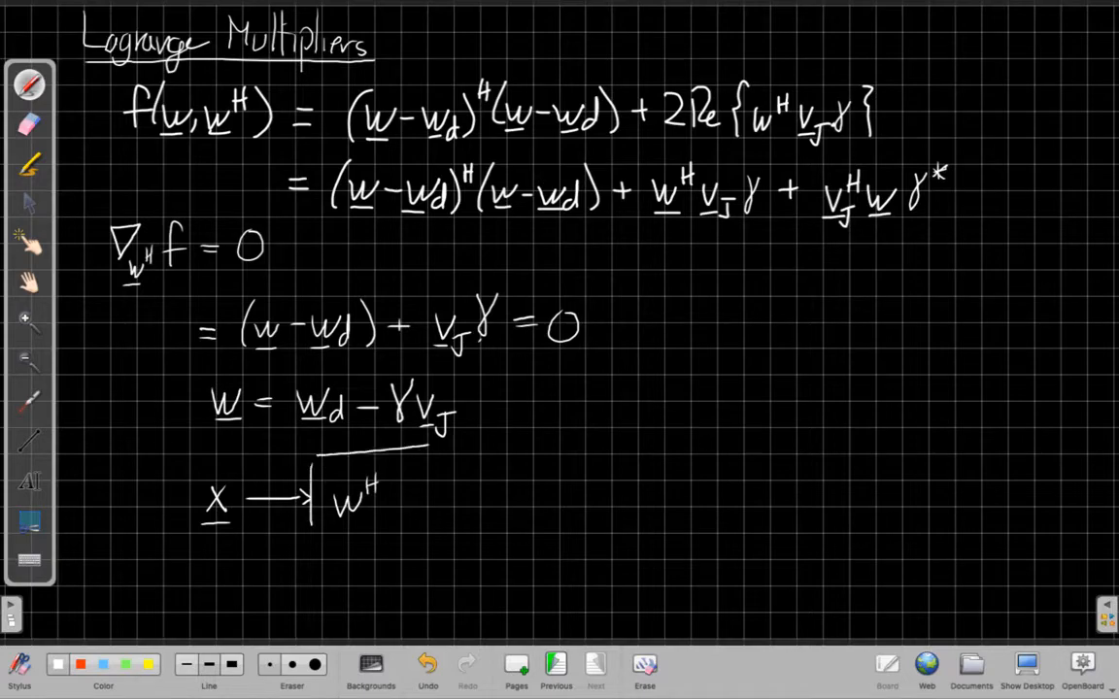
left_click_drag(311, 456, 423, 529)
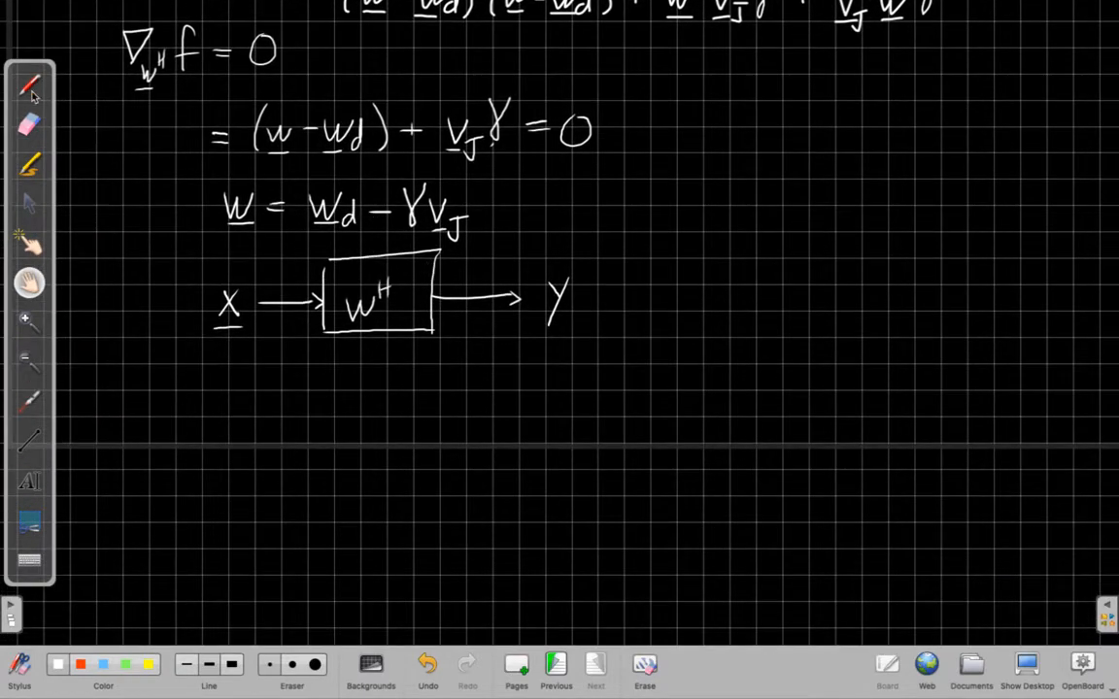
Step: Branch input x into a wd block and a vJ^H block followed by a γ* gain triangle
left_click_drag(234, 408, 219, 437)
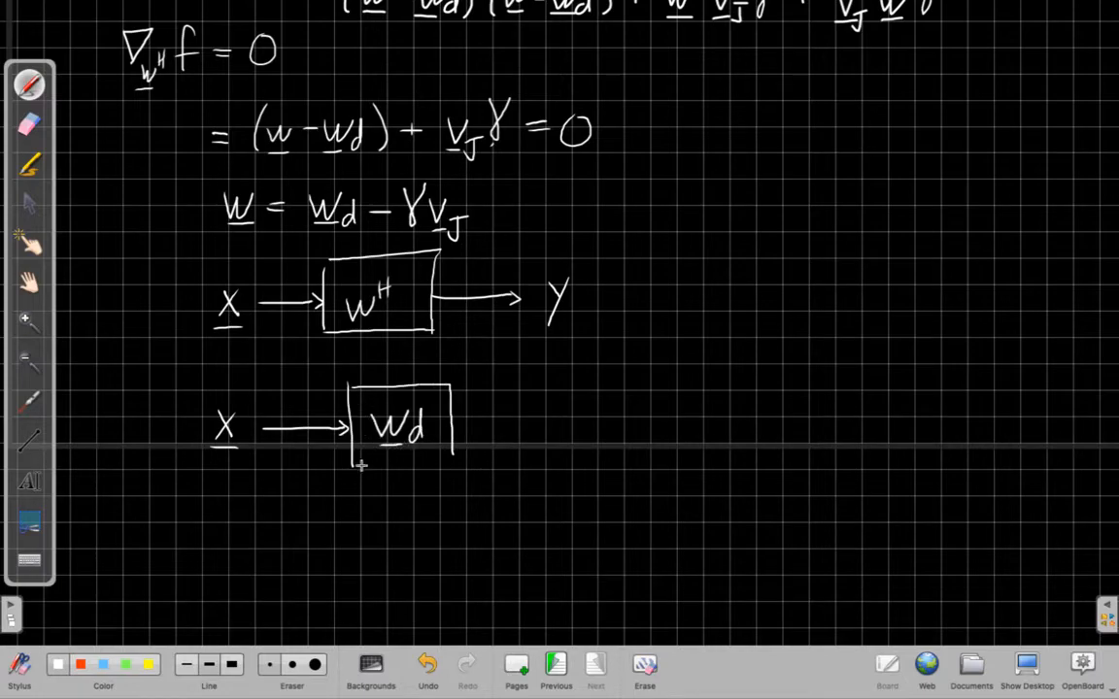
left_click_drag(360, 469, 461, 462)
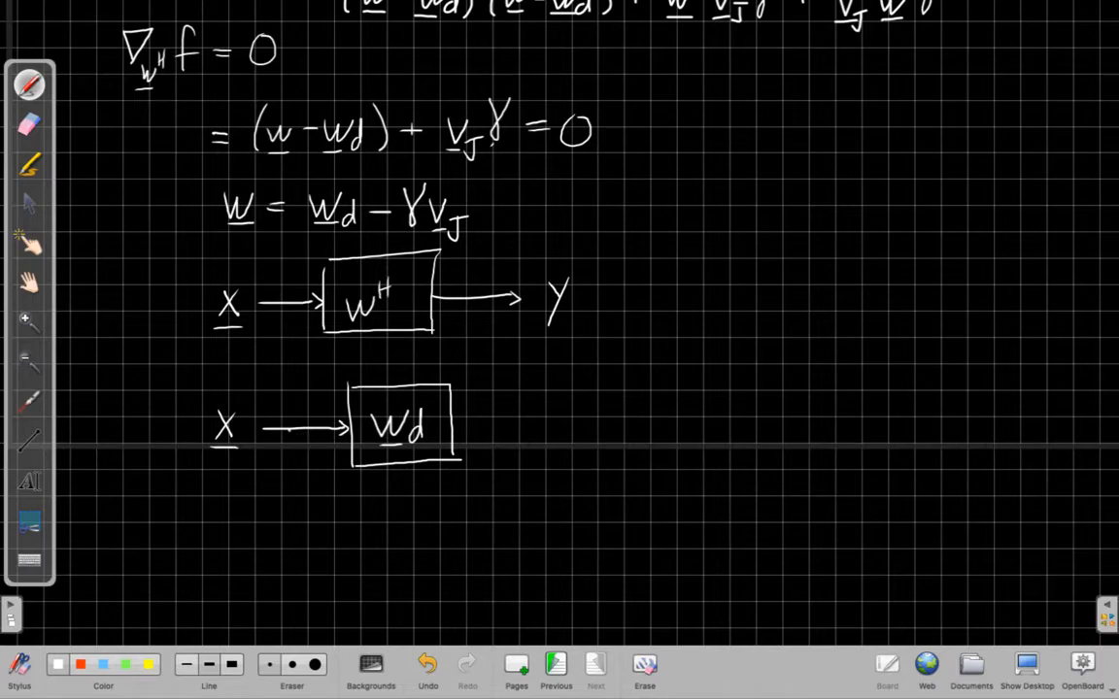
left_click_drag(294, 432, 340, 537)
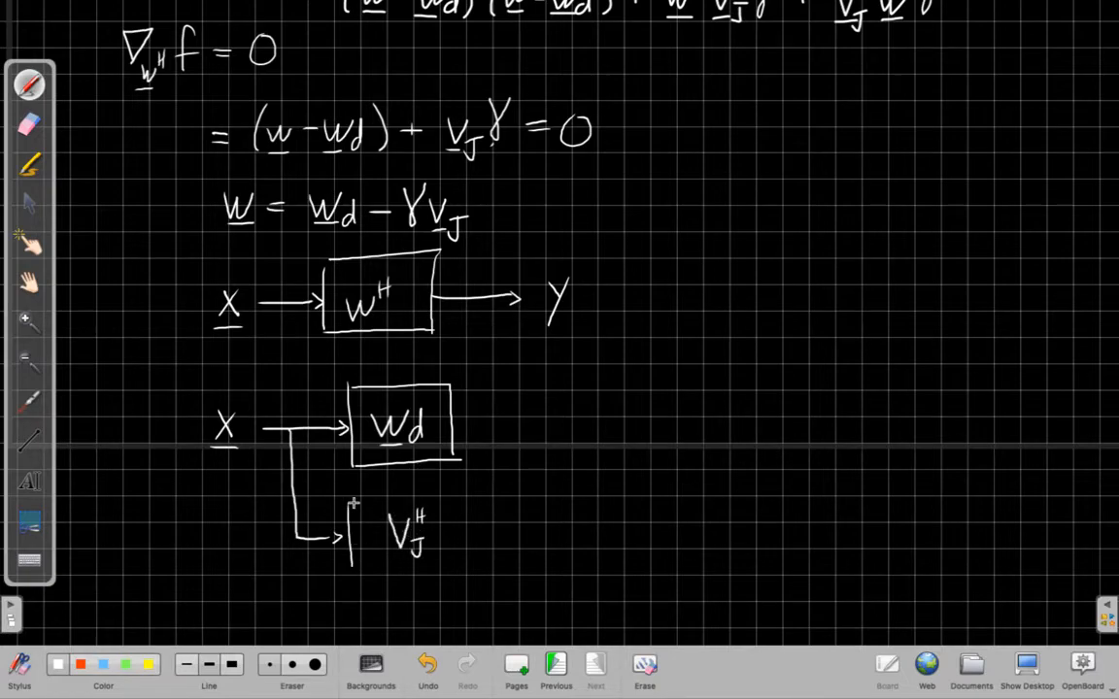
left_click_drag(352, 497, 461, 571)
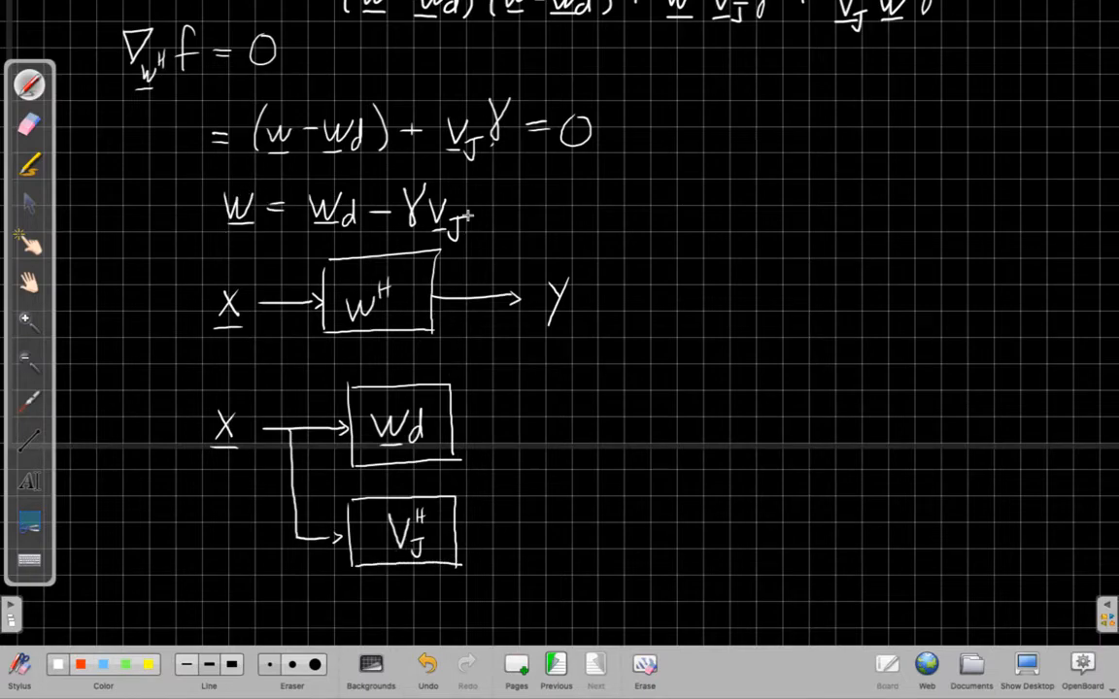
left_click_drag(463, 532, 520, 532)
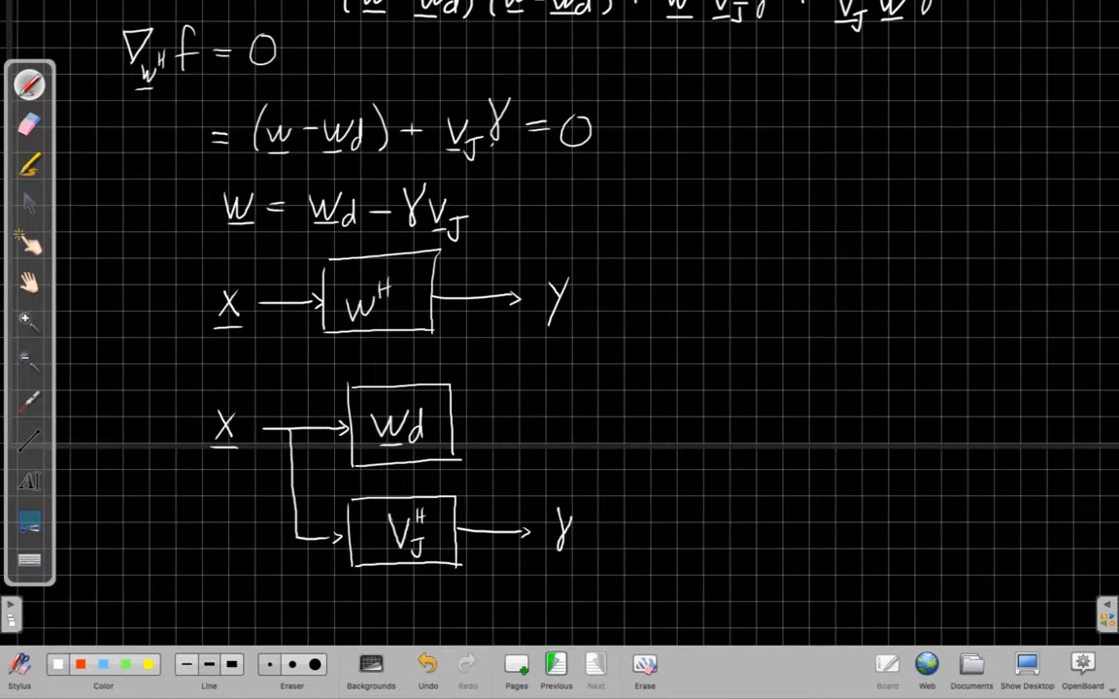
left_click_drag(532, 490, 583, 544)
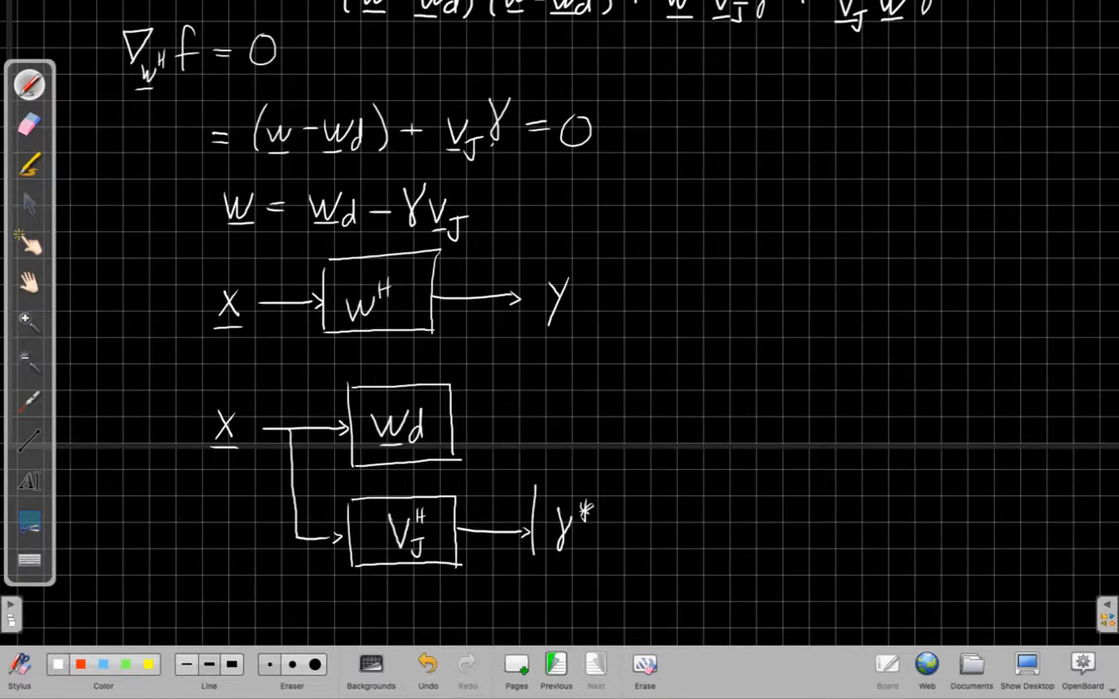
left_click_drag(543, 491, 622, 568)
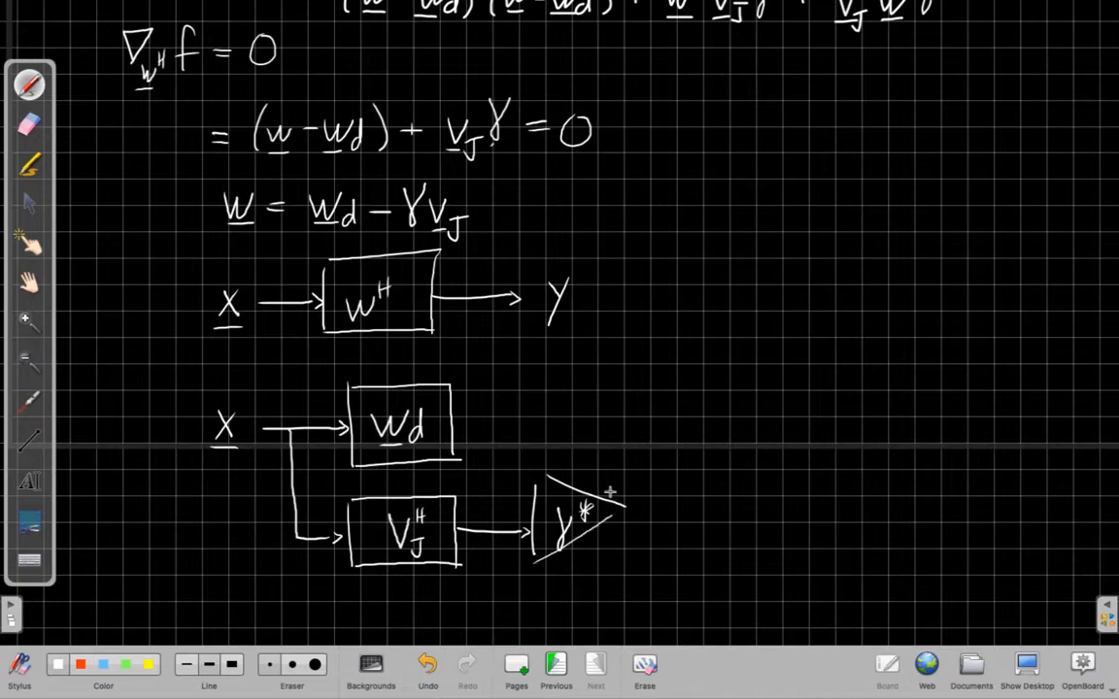
Step: Subtract both branches at a summing node, box it in blue dashes, label 'Generalized Sidelobe Canceller'
left_click_drag(466, 421, 675, 422)
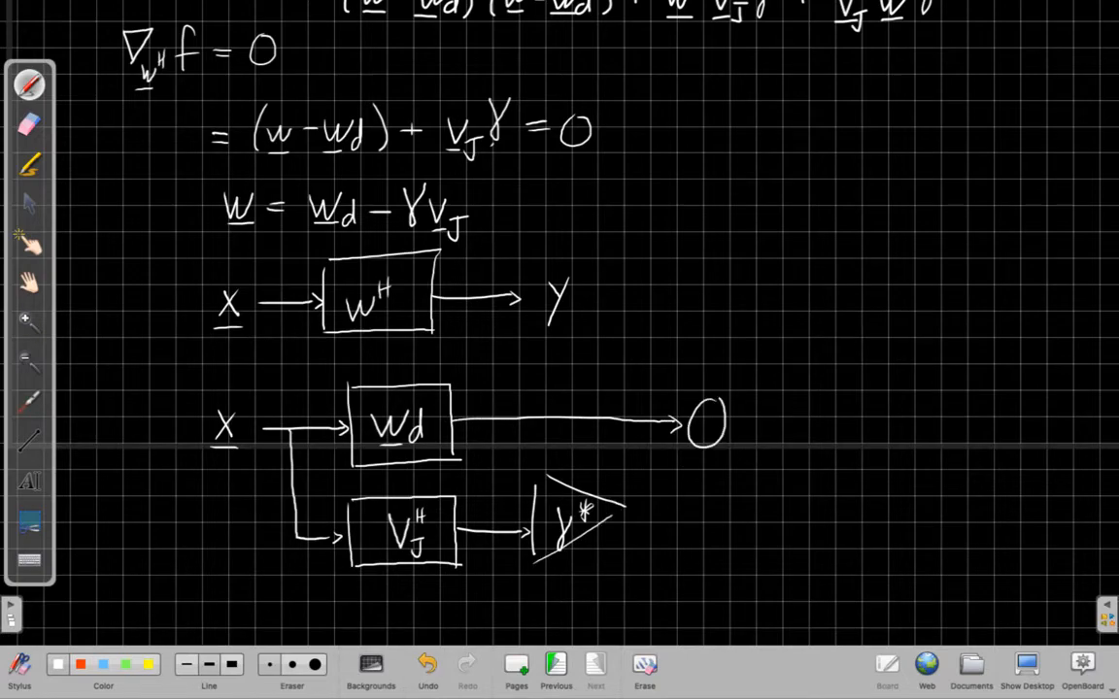
left_click_drag(707, 417, 707, 515)
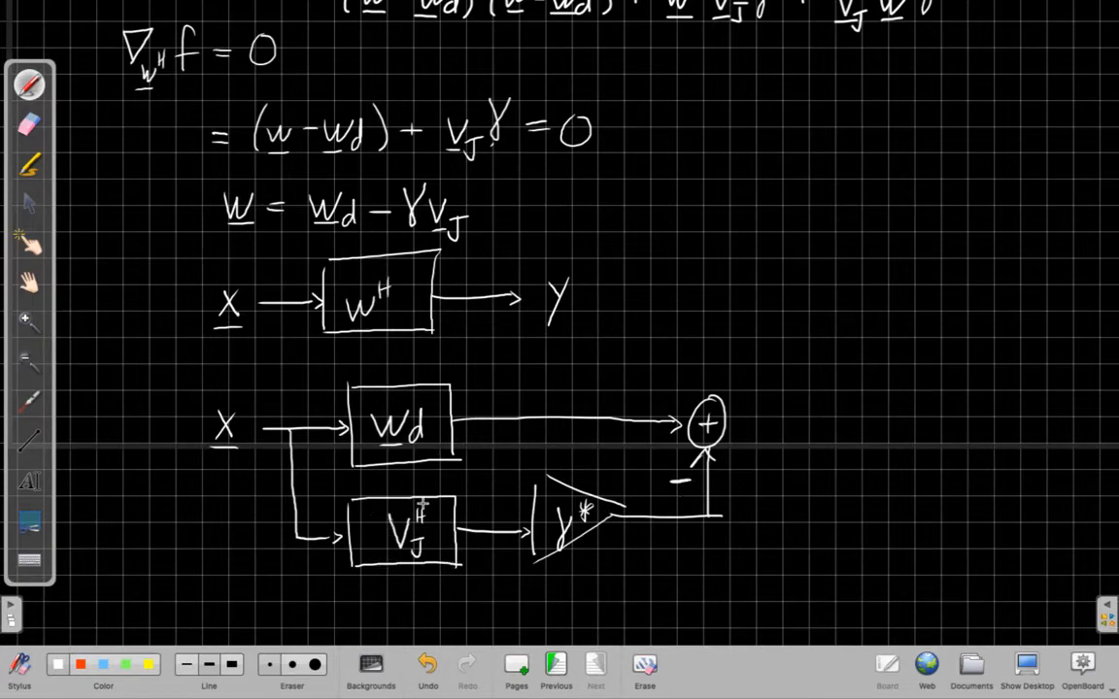
mouse_move(427, 583)
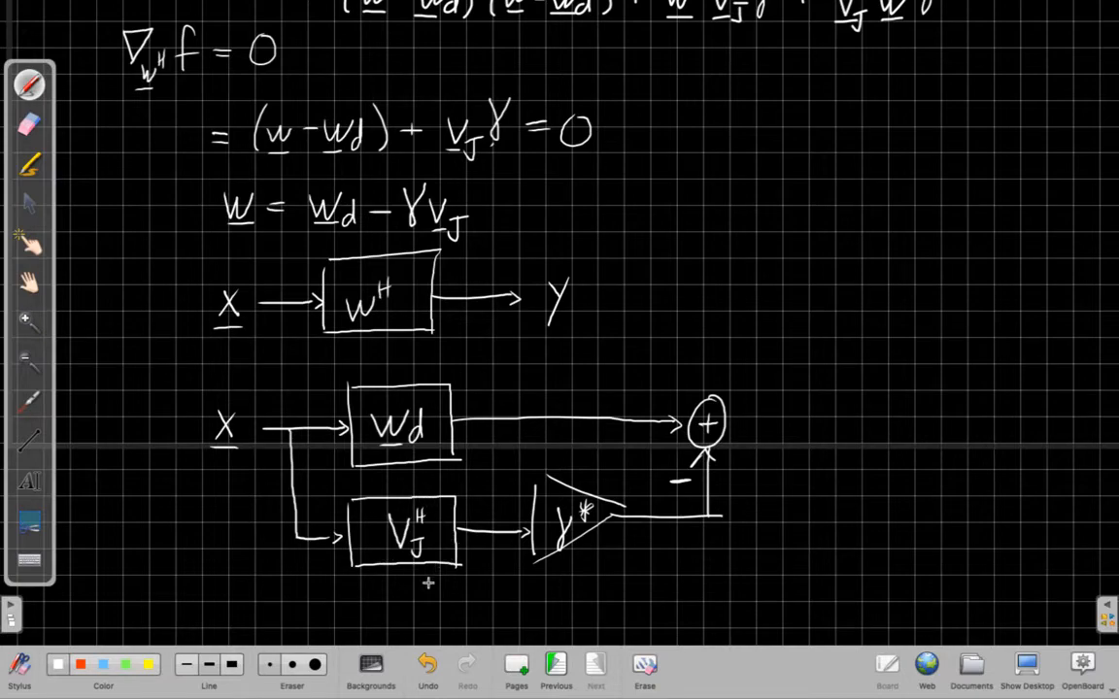
mouse_move(408, 574)
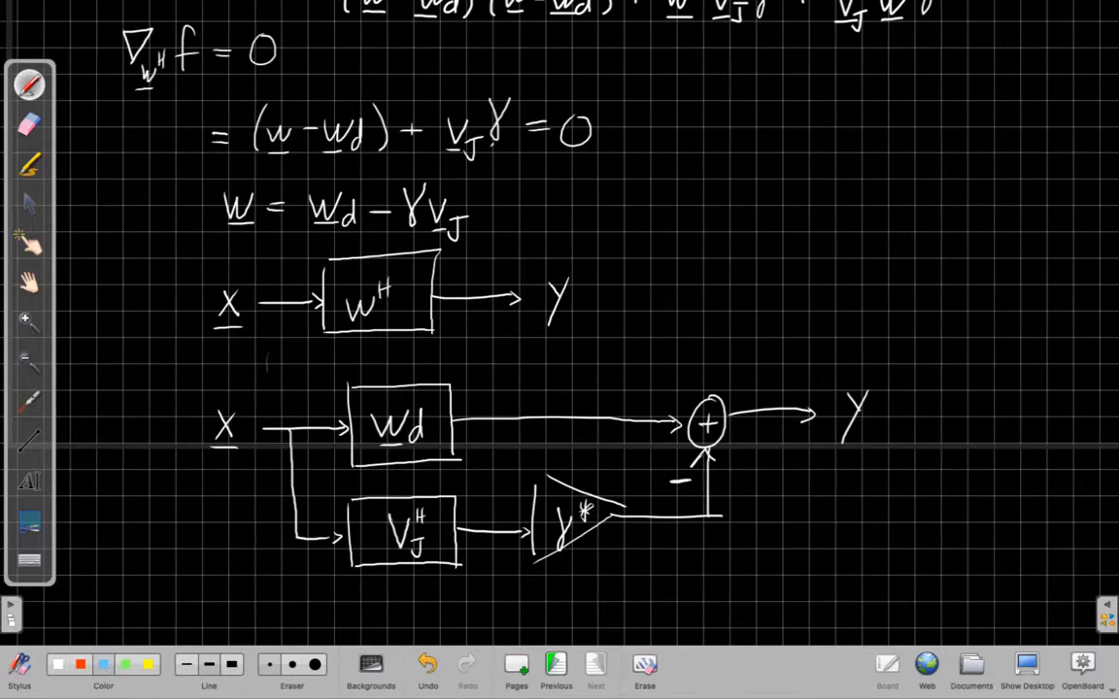
left_click_drag(273, 369, 757, 607)
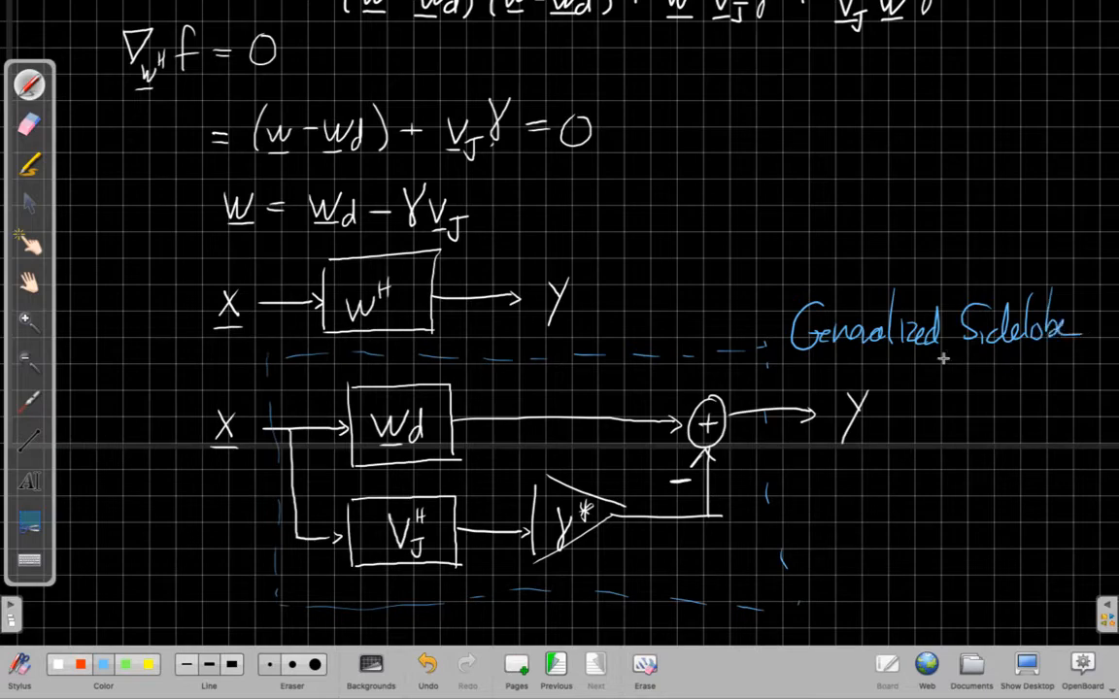
type("Canceller")
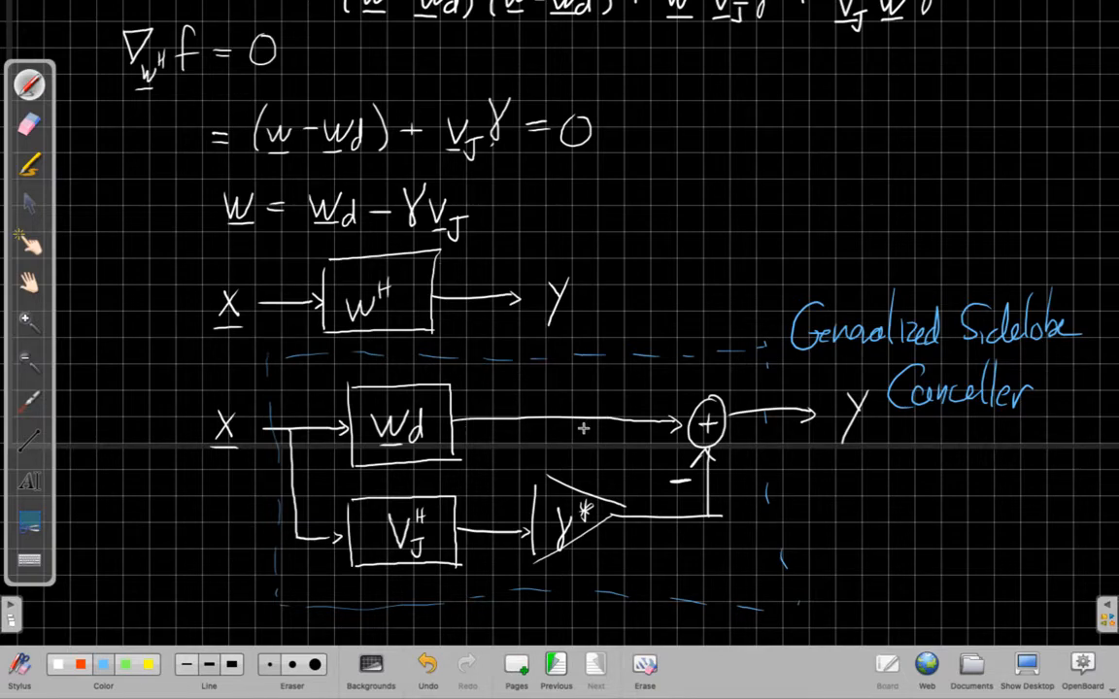
mouse_move(501, 449)
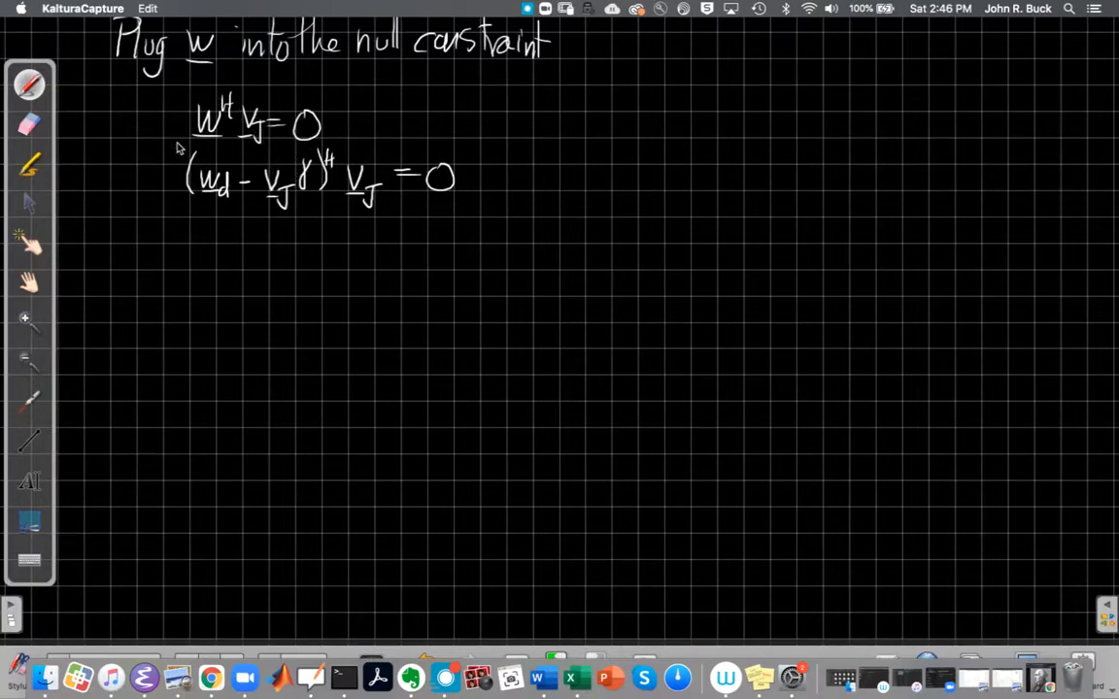
mouse_move(221, 167)
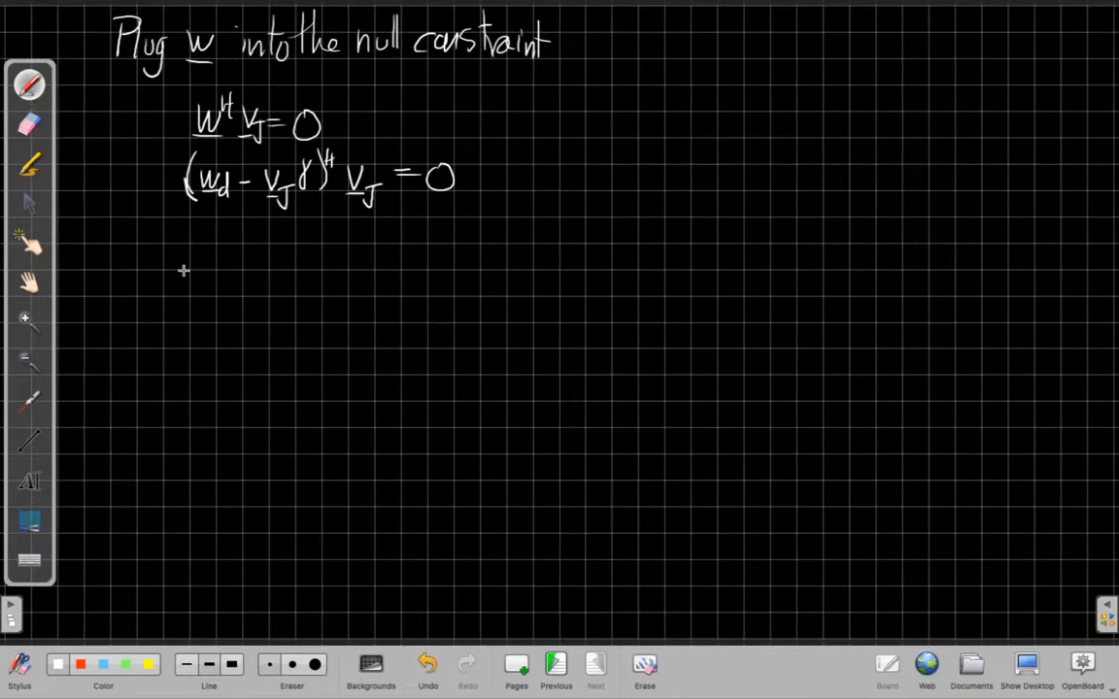
Step: Expand the substituted null constraint to wd^H vJ − γ* vJ^H vJ = 0
left_click_drag(201, 228, 202, 257)
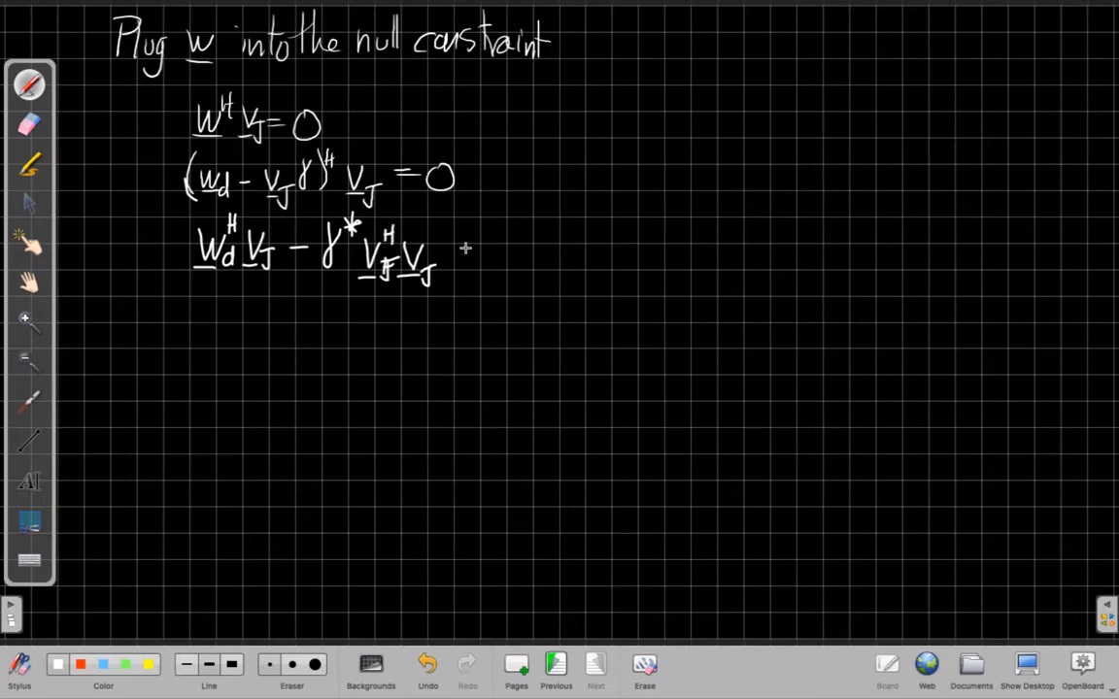
left_click_drag(471, 255, 520, 255)
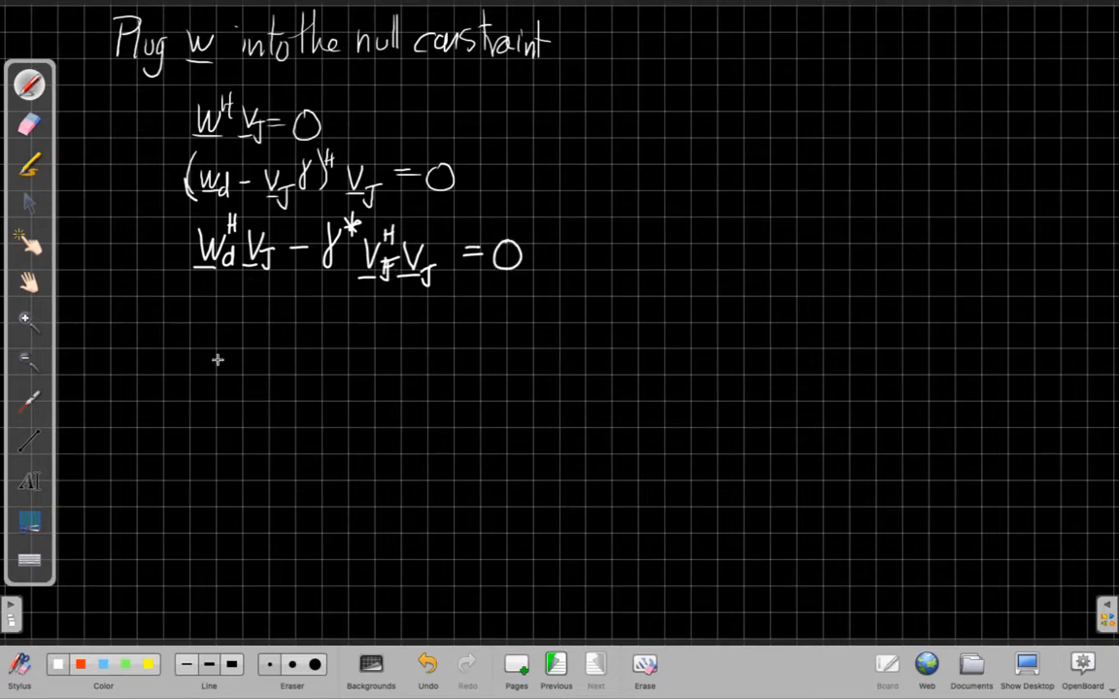
mouse_move(226, 327)
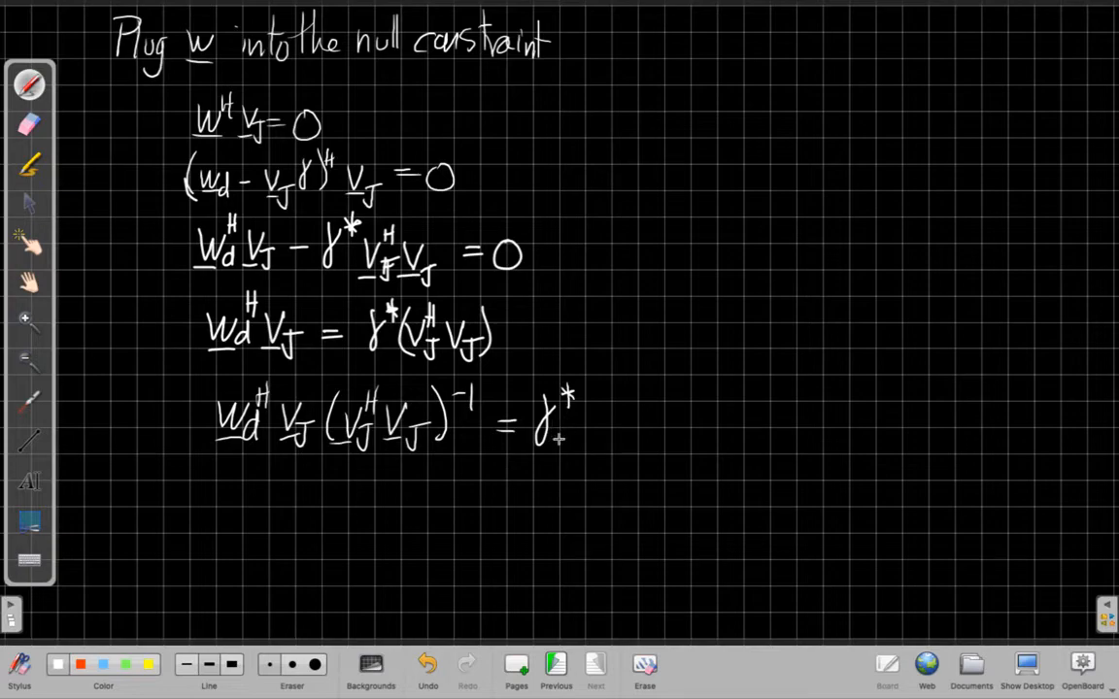
mouse_move(588, 448)
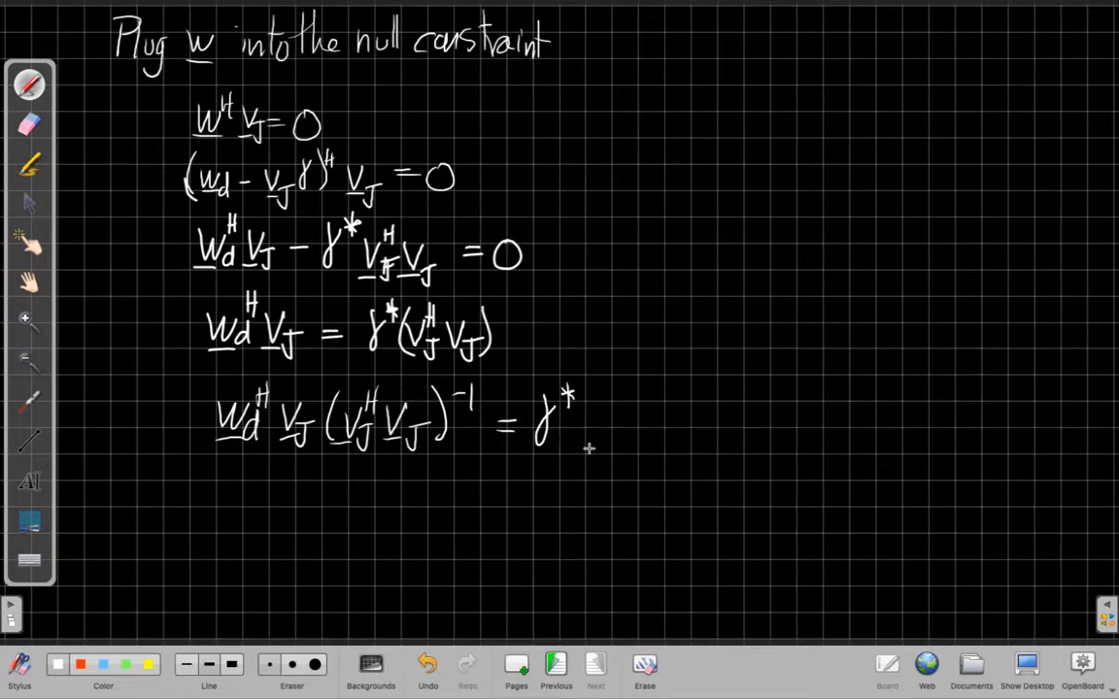
mouse_move(321, 503)
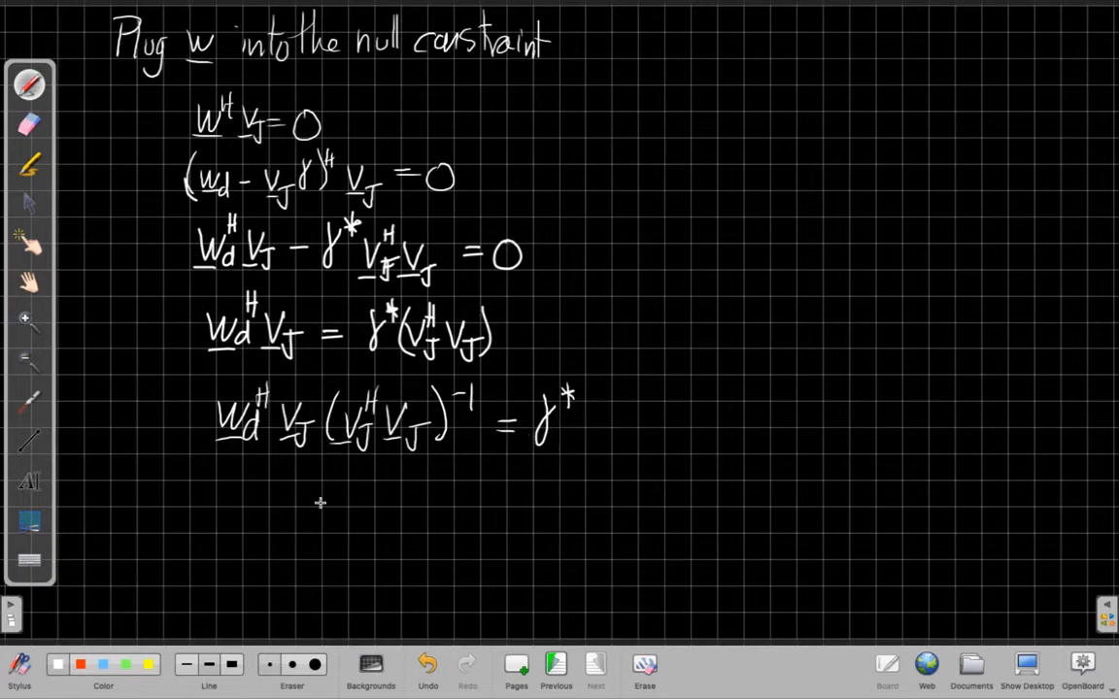
Step: Handwrite γ = vJ^H wd with a fraction bar for its denominator
left_click_drag(233, 476, 252, 515)
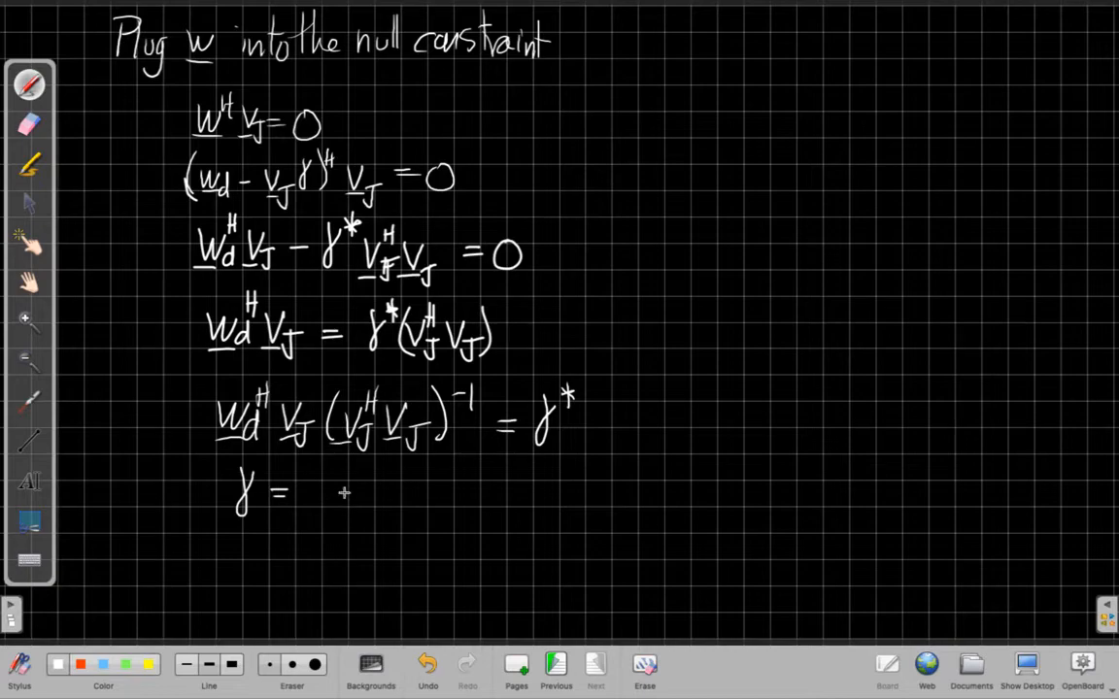
left_click_drag(345, 486, 378, 510)
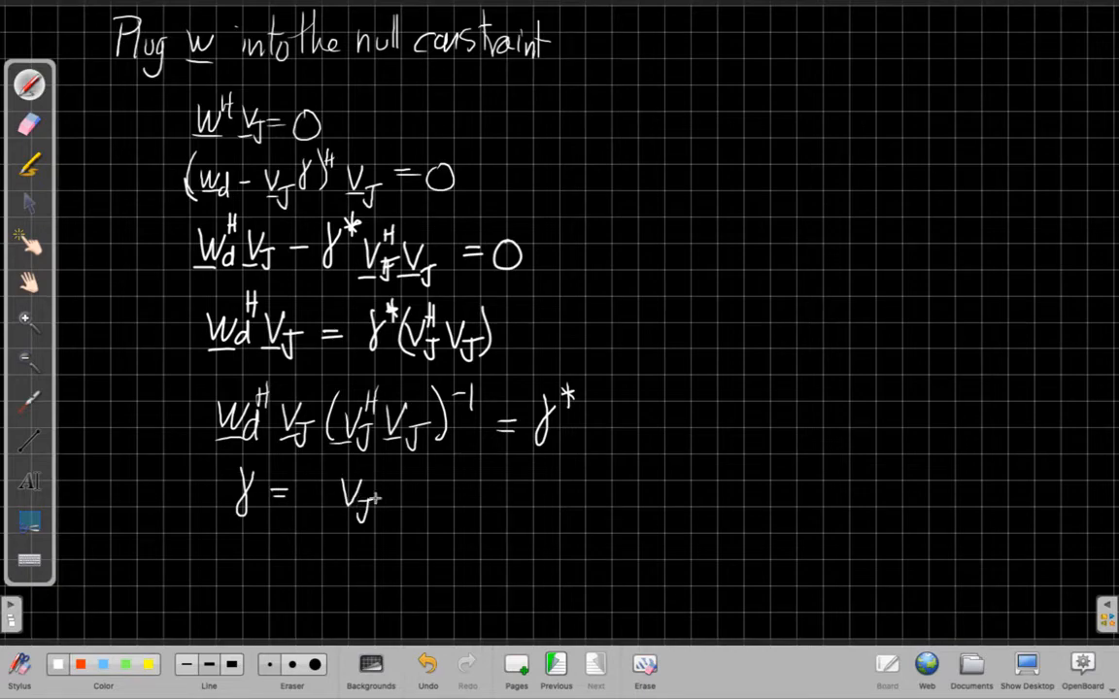
left_click(374, 476)
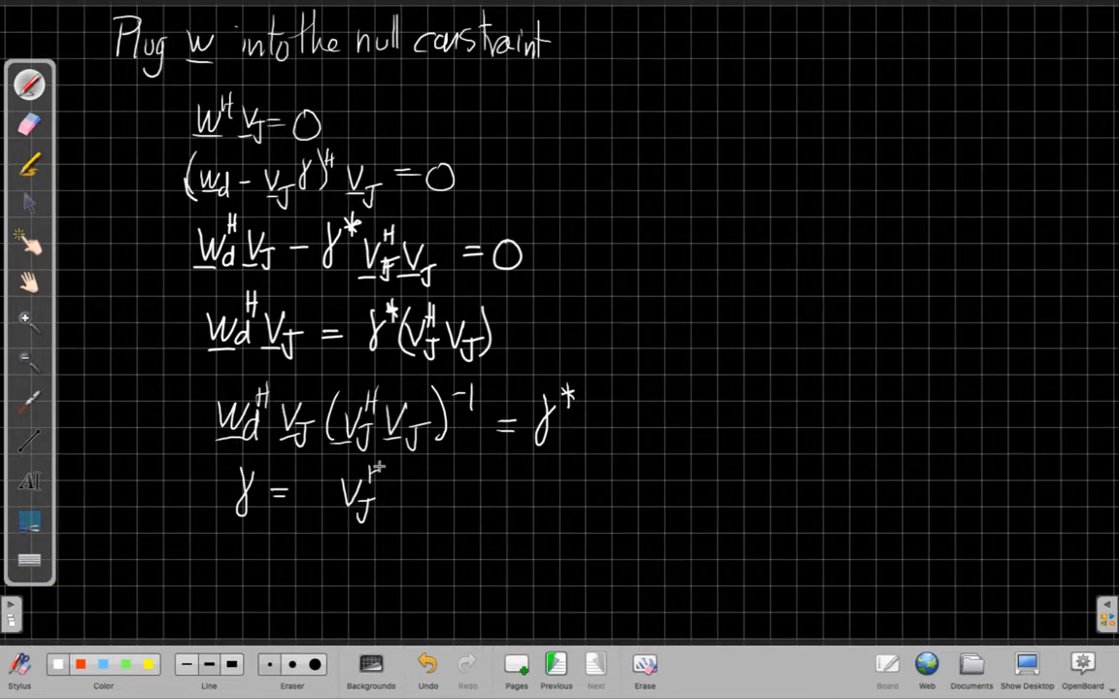
type("w")
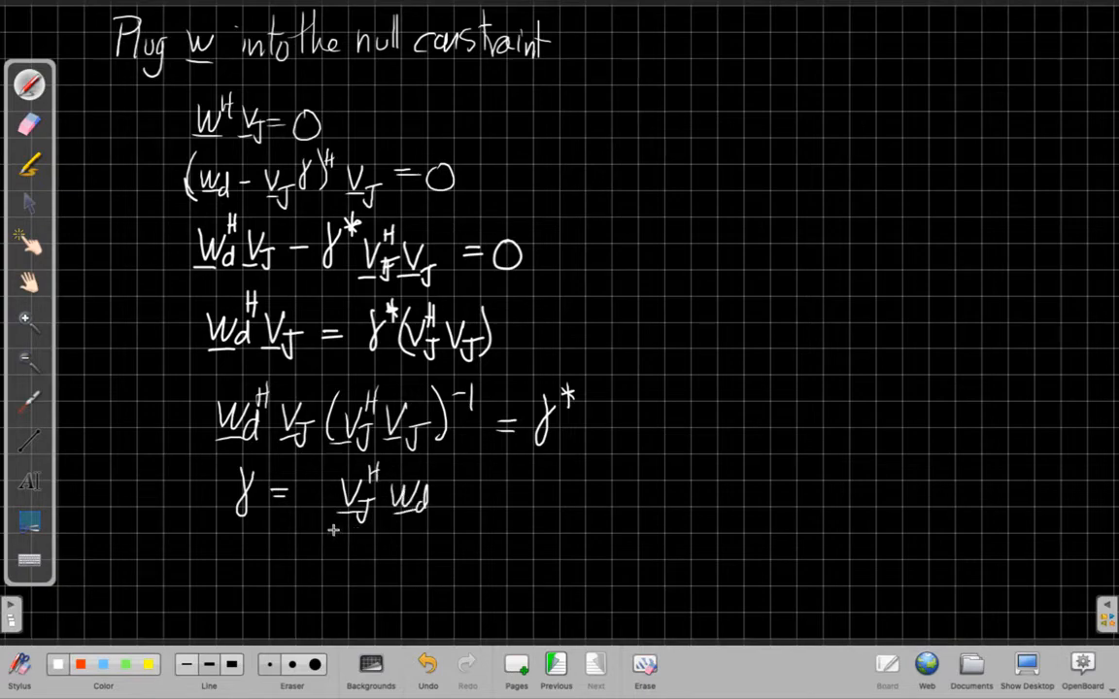
left_click_drag(333, 527, 475, 517)
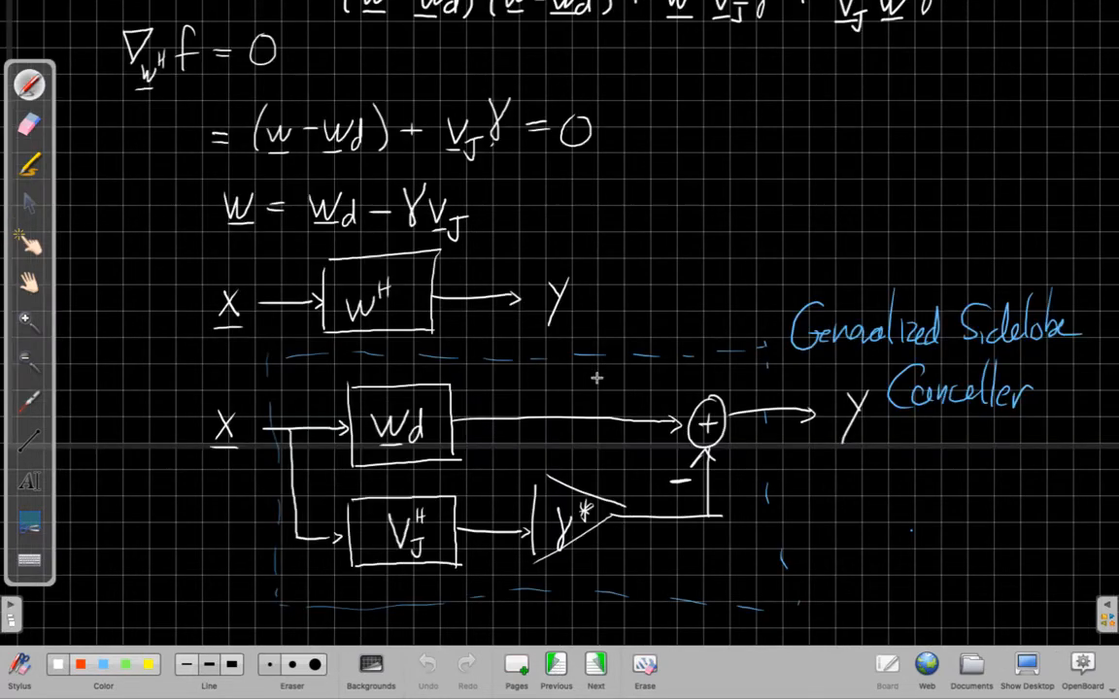
mouse_move(422, 288)
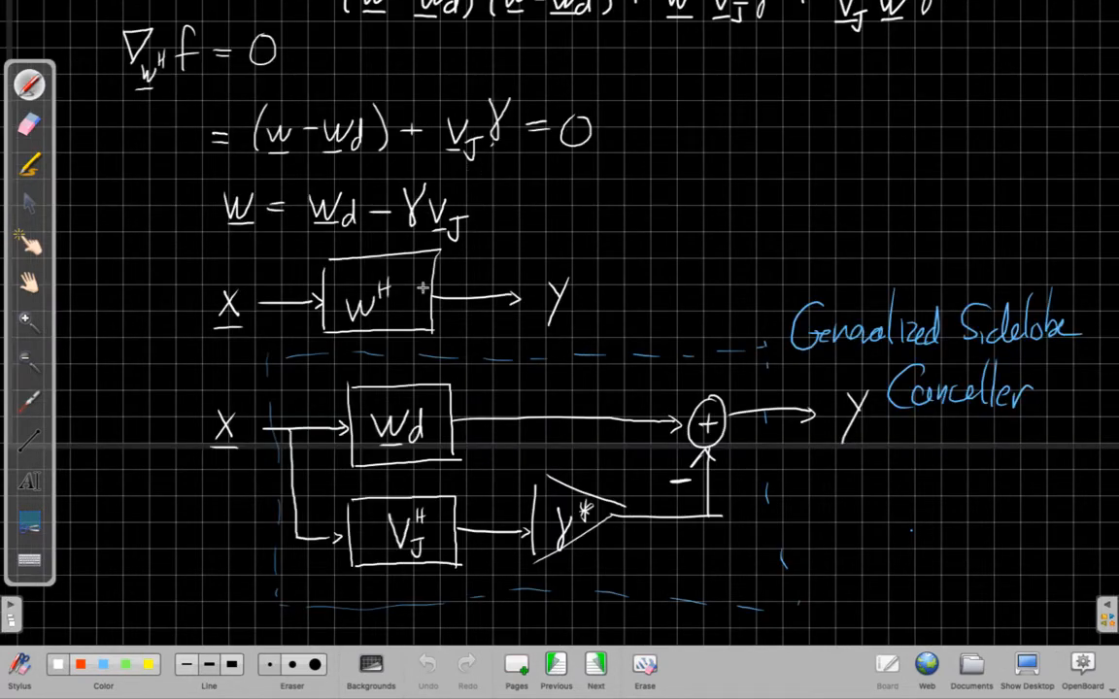
Step: Select the hand tool to move the board view back to the γ derivation
left_click(595, 665)
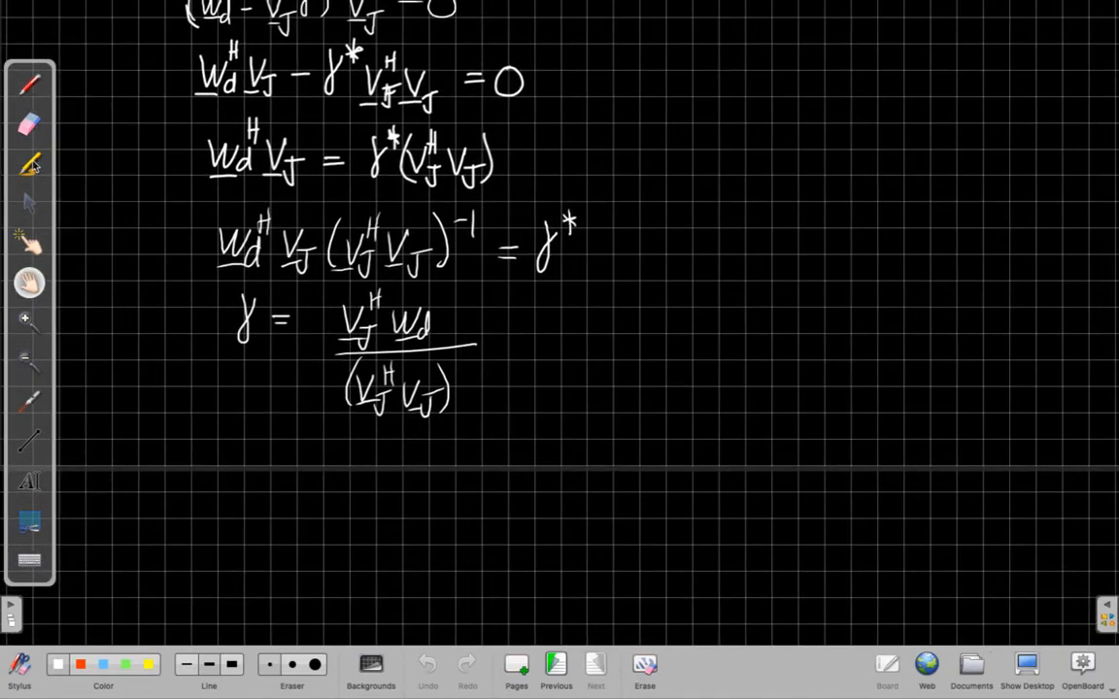
Step: Write w = wd − γV_J and substitute γ, giving wd − V_J V_J^H wd/(V_J^H V_J)
left_click_drag(214, 456, 238, 470)
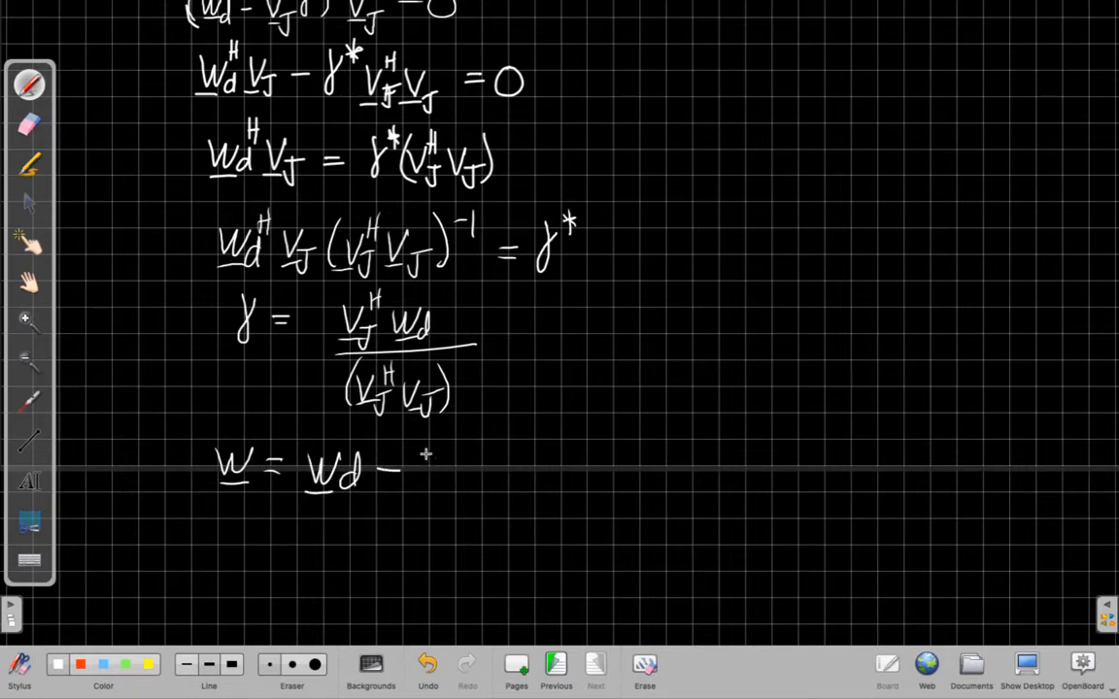
type("γV_J")
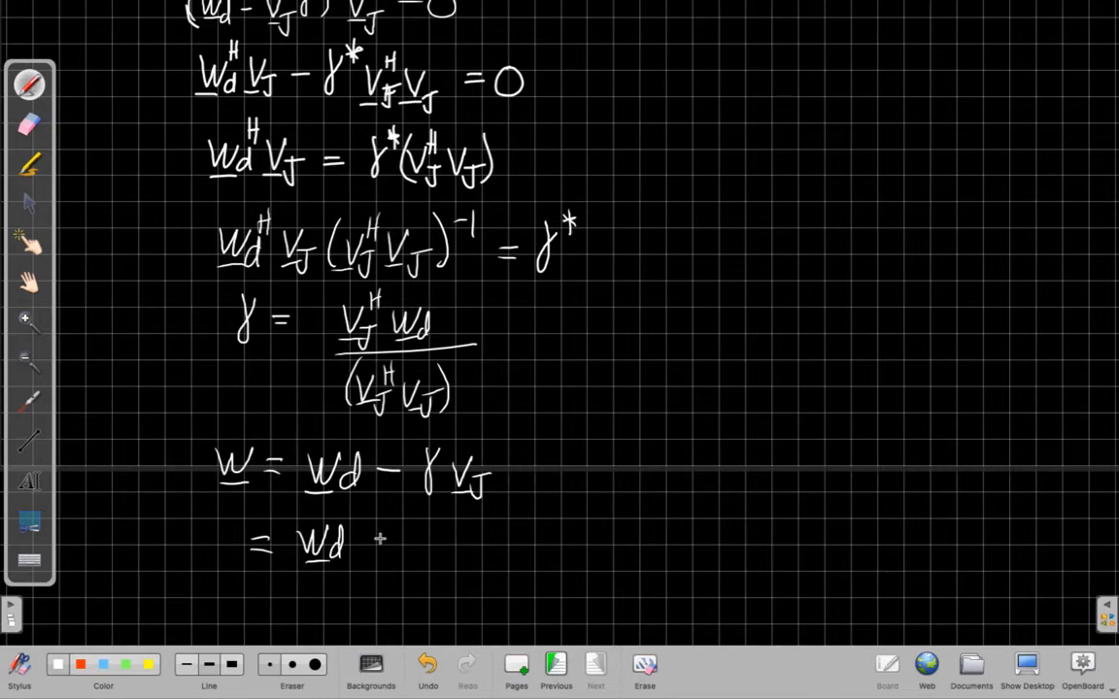
left_click(379, 544)
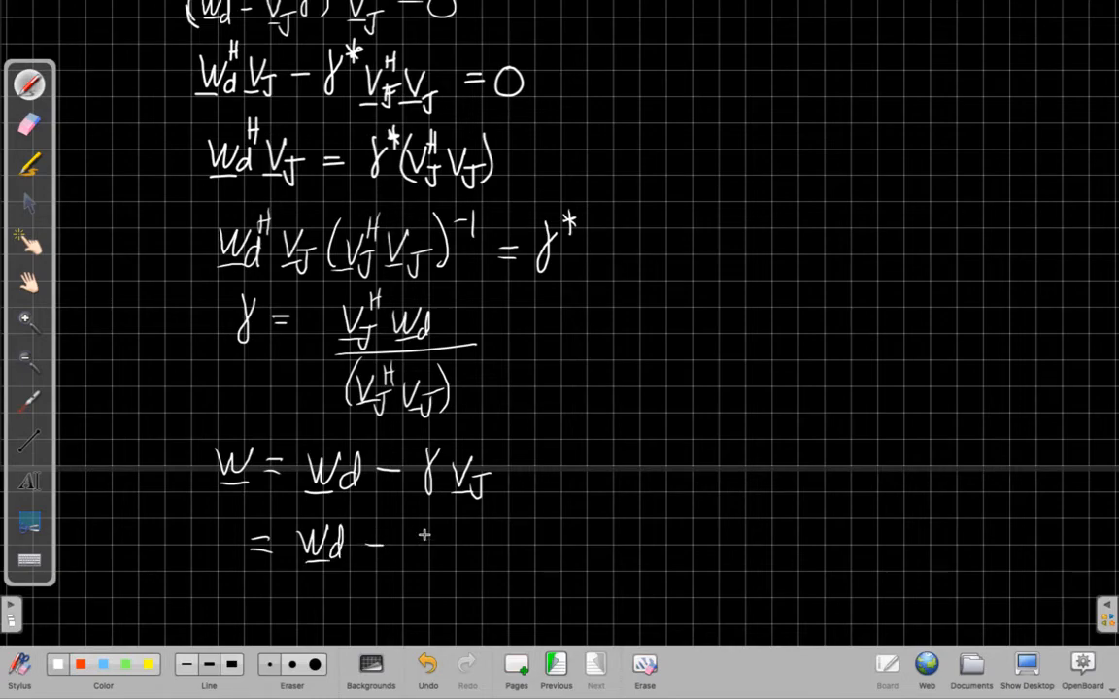
mouse_move(441, 550)
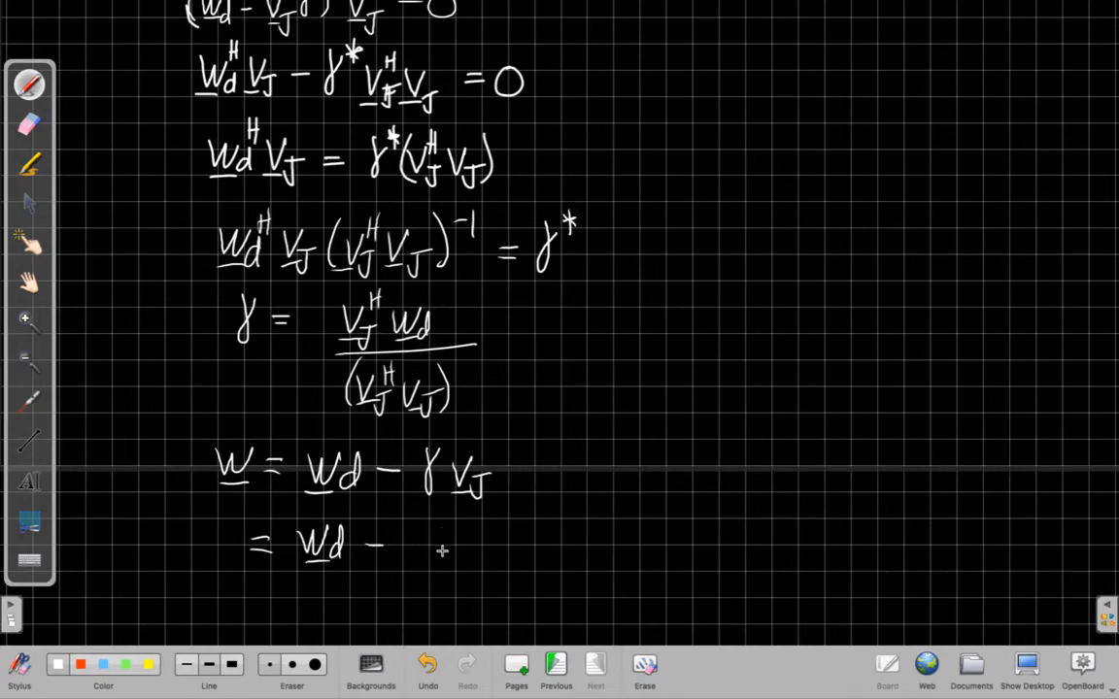
mouse_move(430, 538)
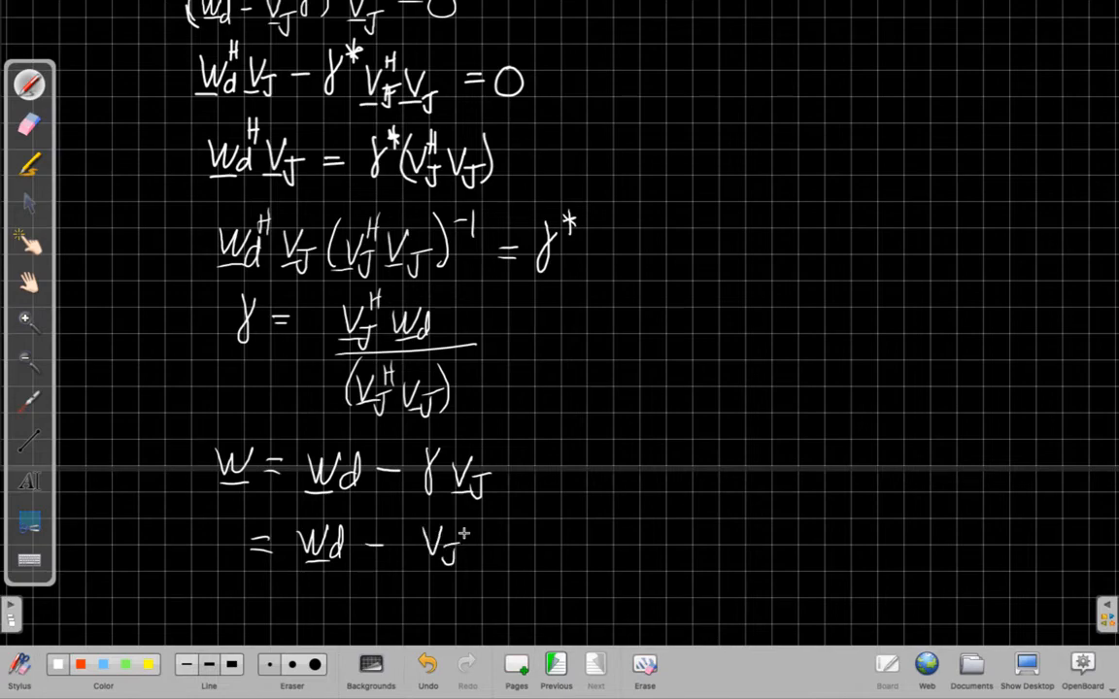
left_click(486, 544)
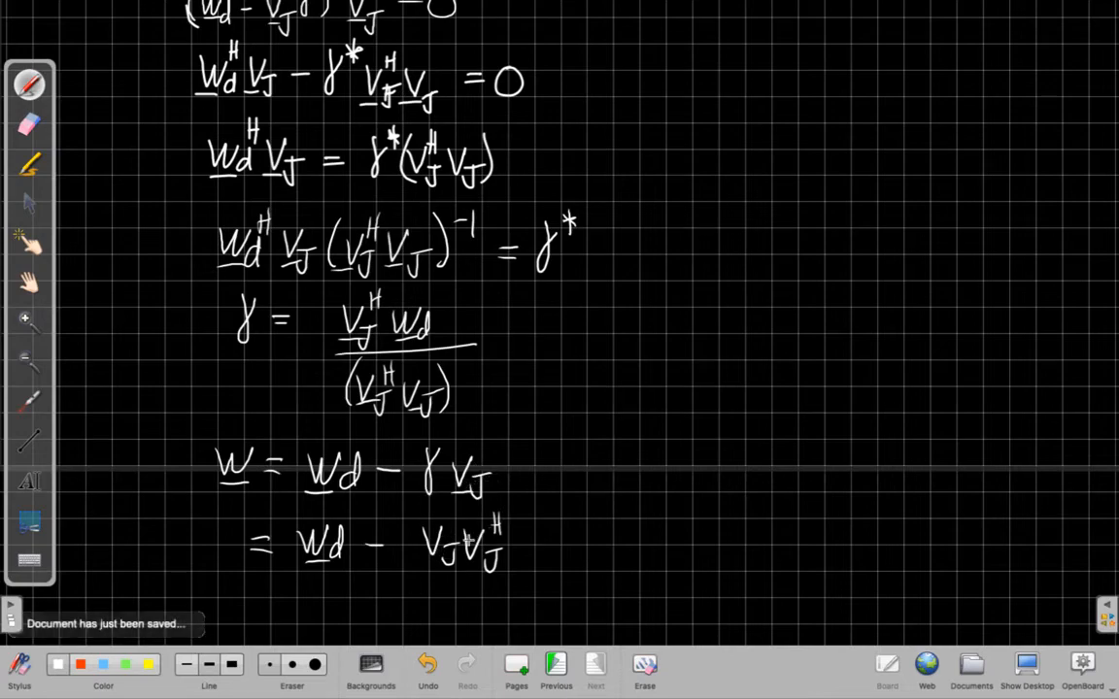
left_click_drag(418, 581, 545, 565)
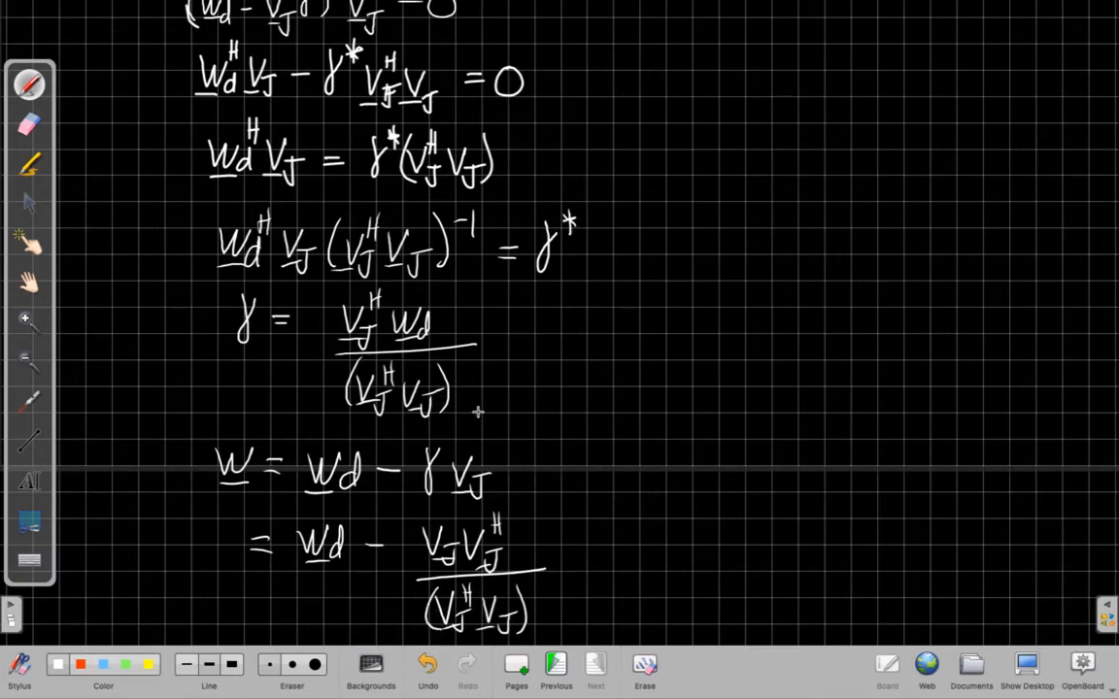
mouse_move(564, 552)
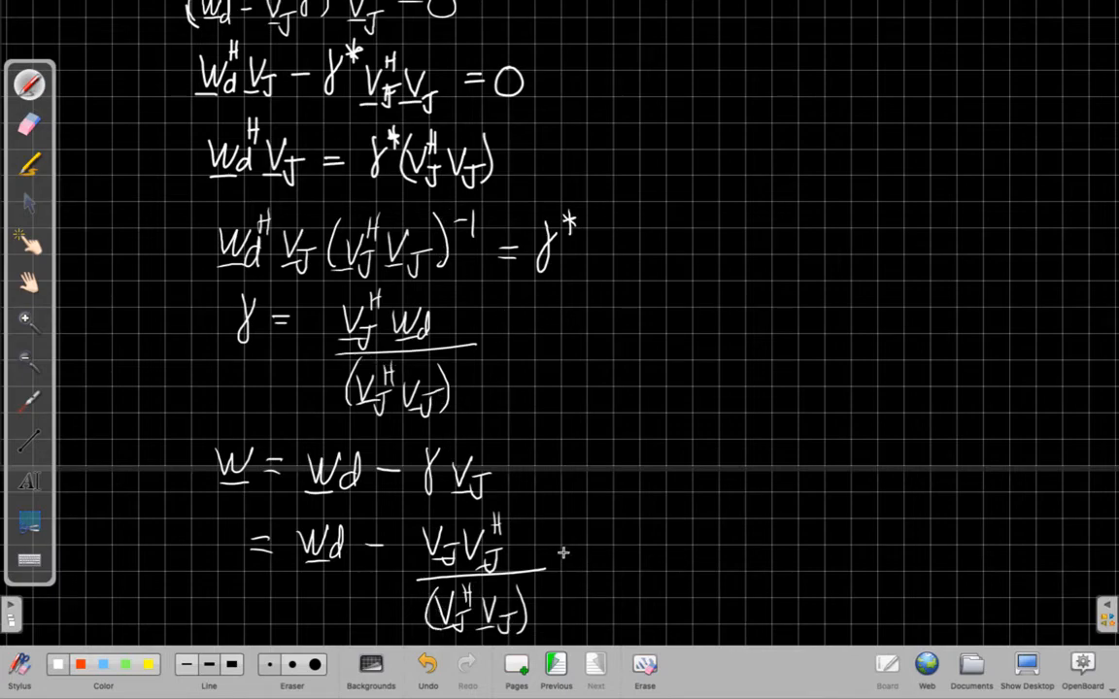
type("Wd")
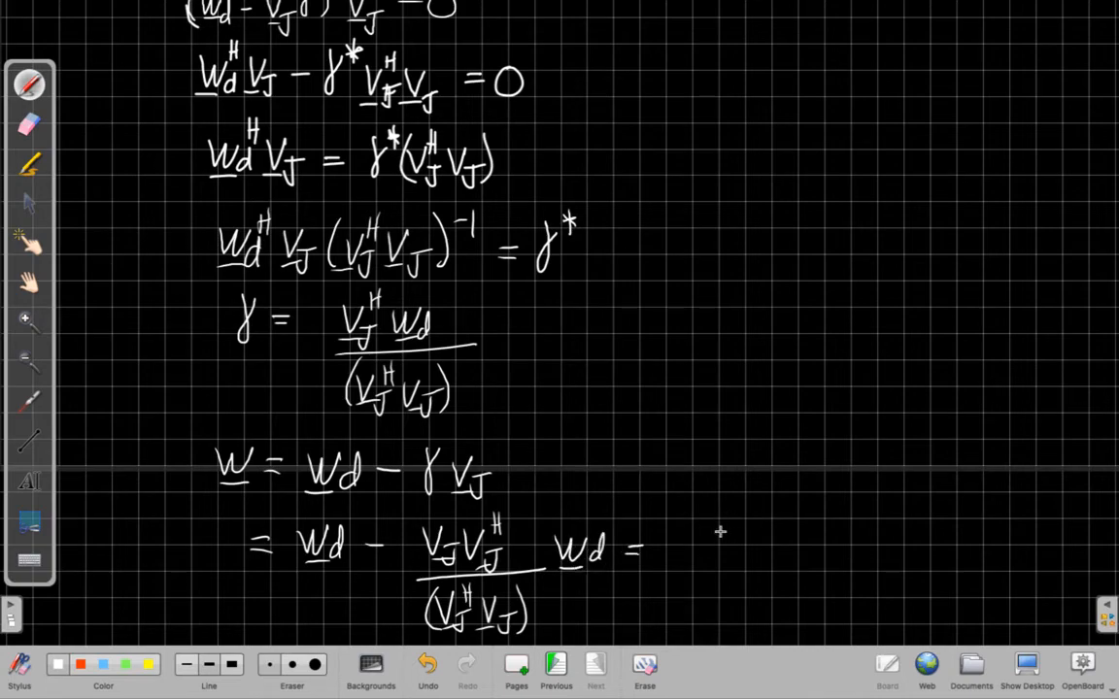
mouse_move(533, 394)
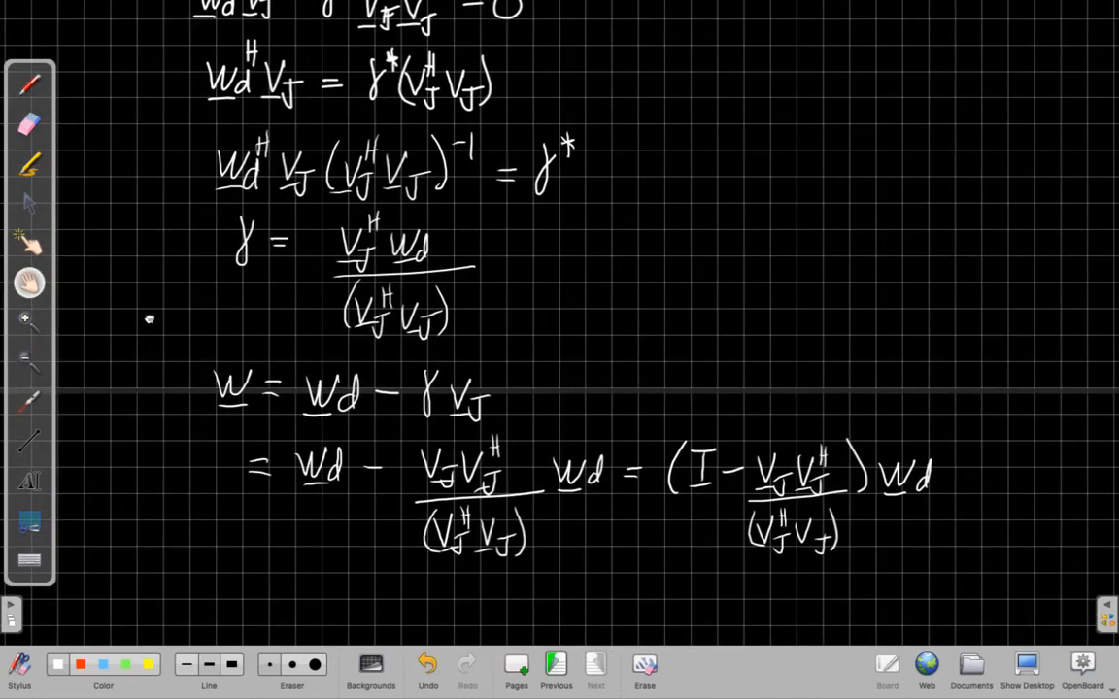
Step: Draw tall parentheses around I − V_J V_J^H/(V_J^H V_J) and switch the pen to blue
scroll("down", 3)
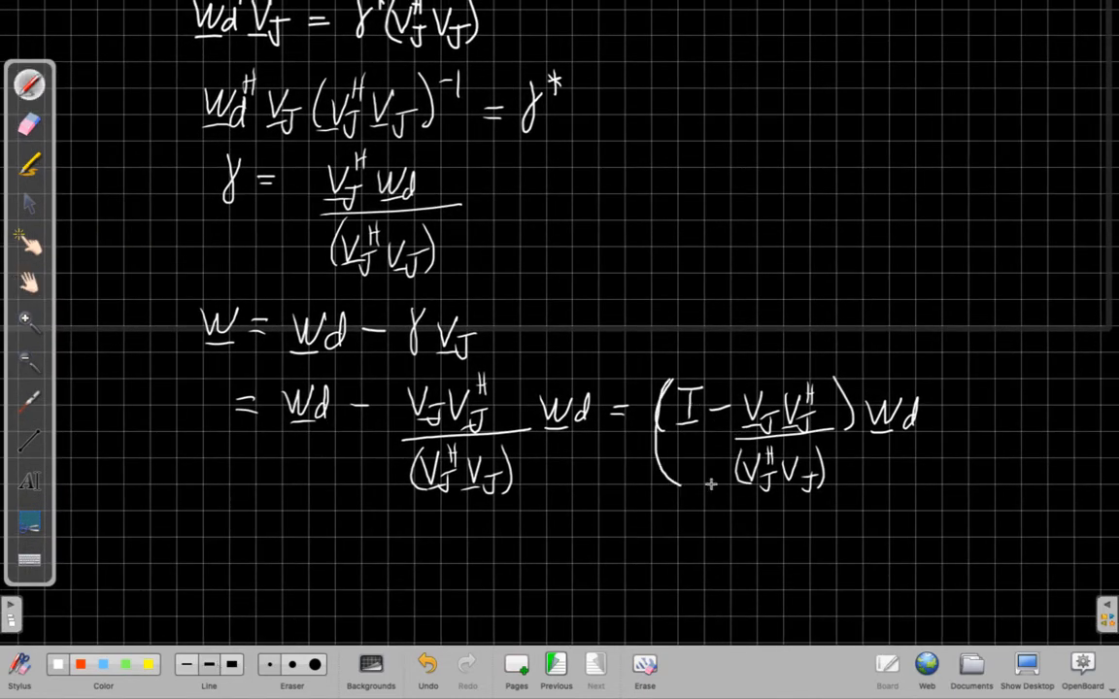
left_click_drag(845, 389, 845, 495)
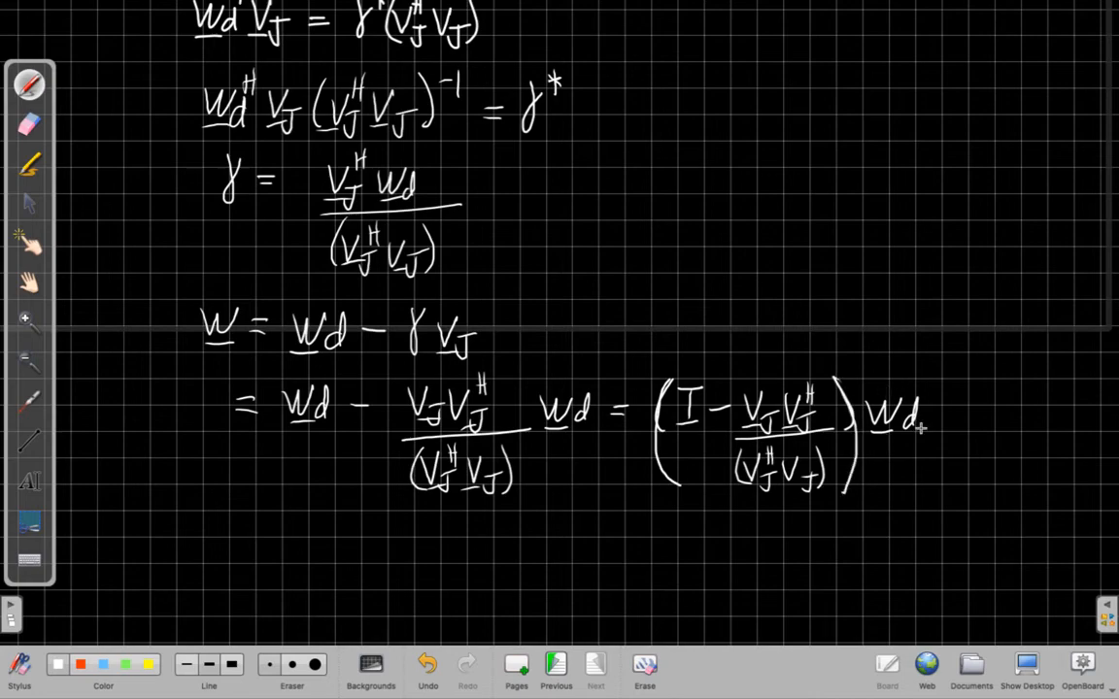
mouse_move(709, 476)
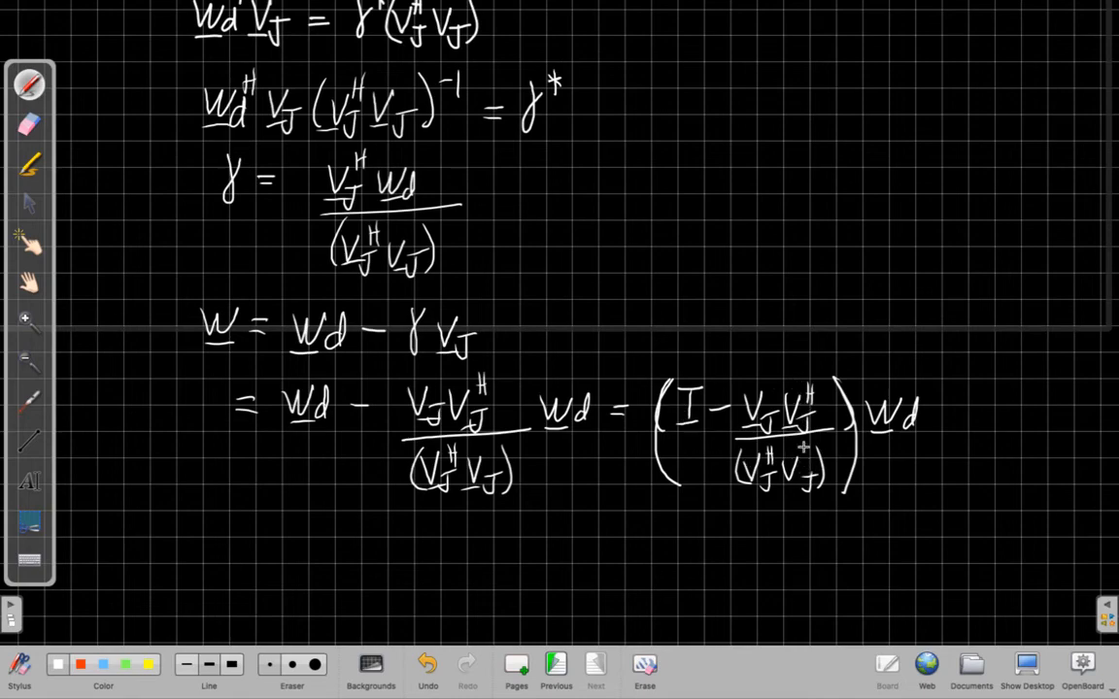
mouse_move(815, 498)
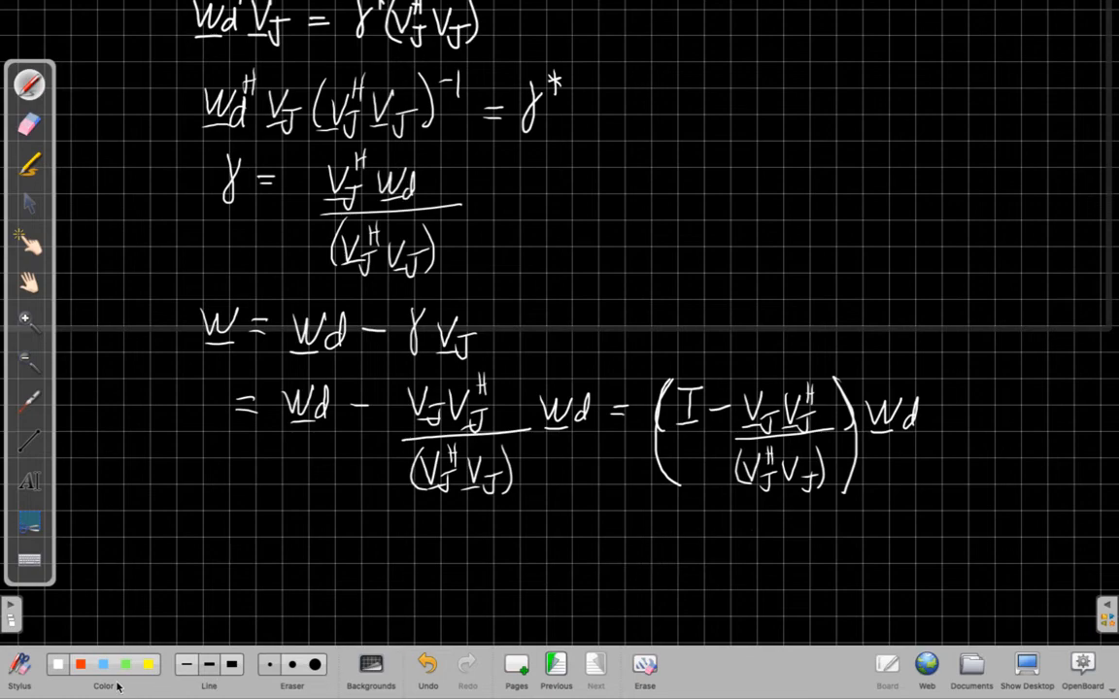
left_click(103, 664)
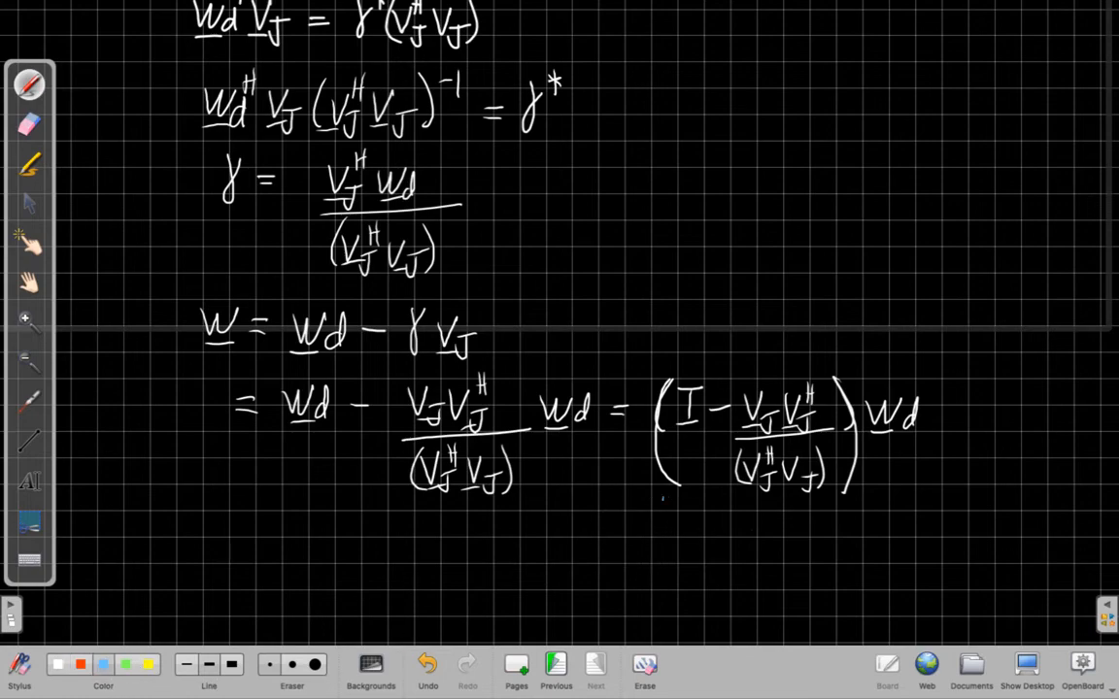
Step: Draw a blue underbrace beneath the bracketed matrix and label it P⊥ with subscript V_J
left_click_drag(665, 505, 864, 504)
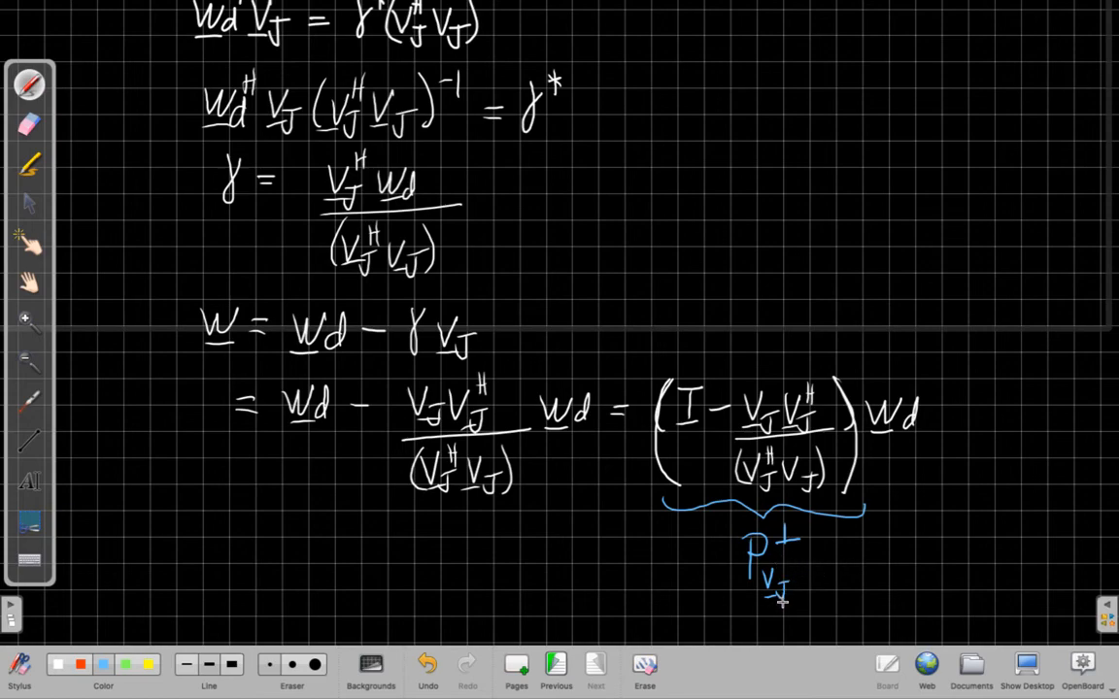
mouse_move(814, 549)
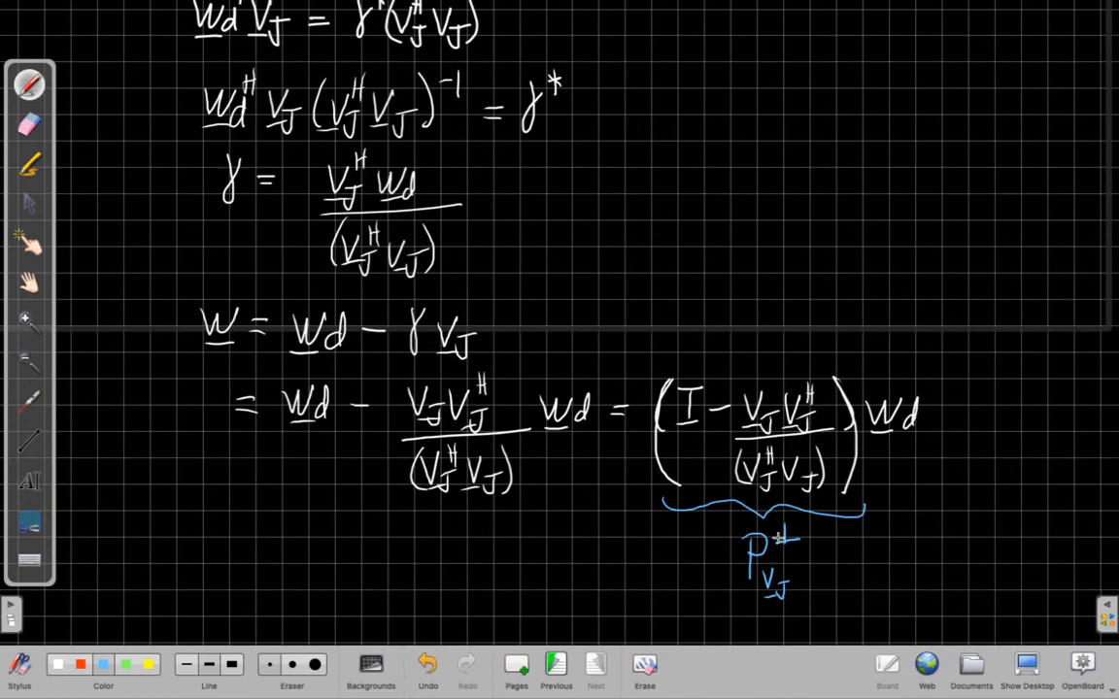
mouse_move(765, 524)
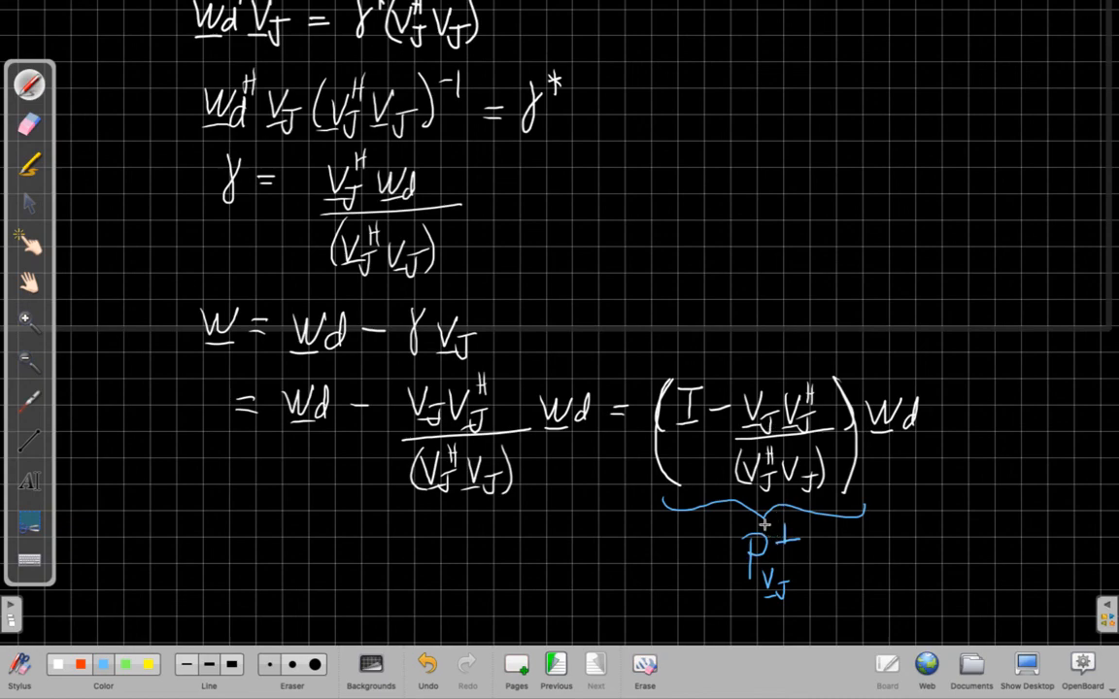